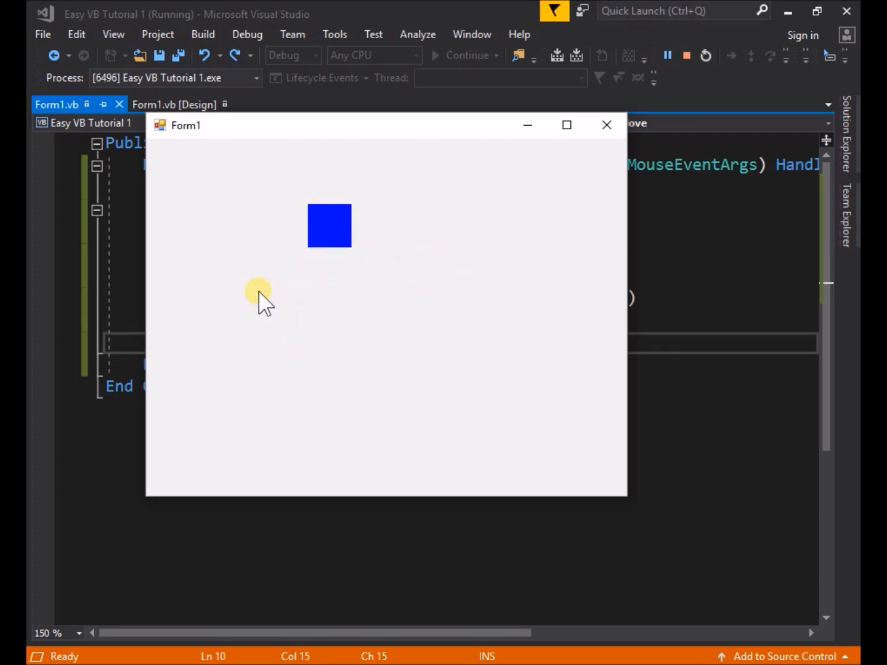
mouse_move(508, 354)
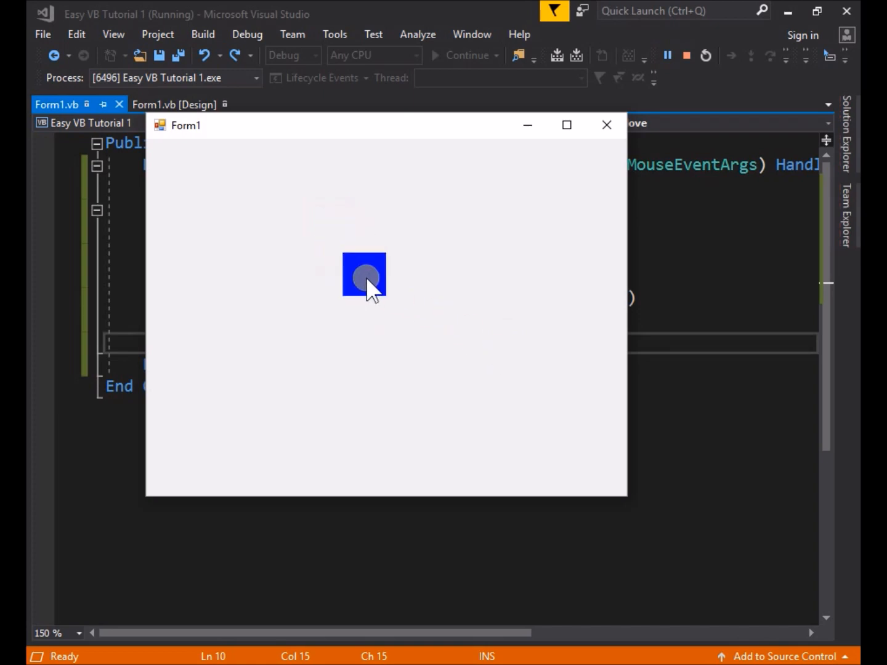
Step: Drag the blue square to a new spot on the running Form1
left_click_drag(363, 274, 376, 289)
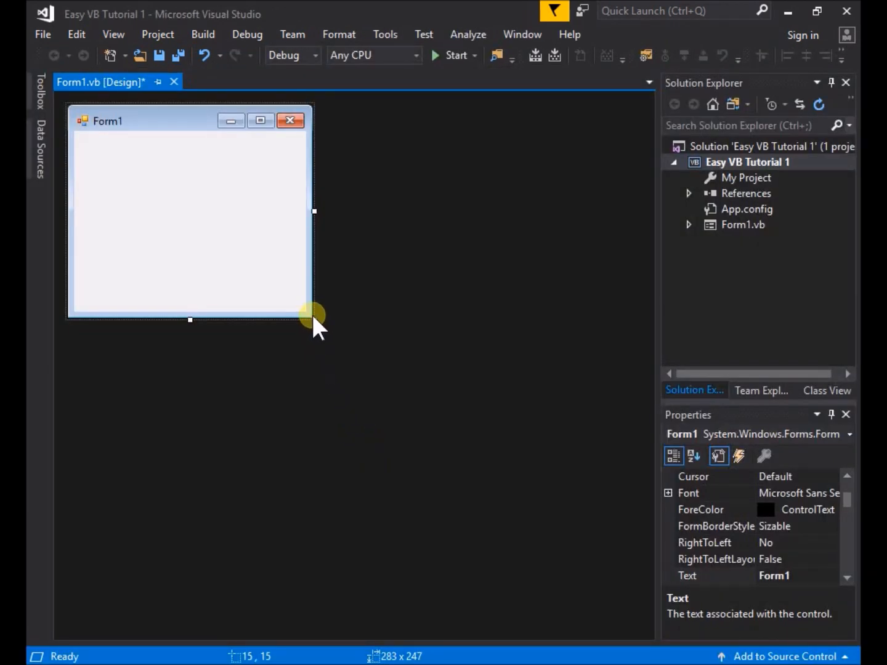
Step: Resize Form1 in the designer to be much larger than 283 by 247
left_click_drag(314, 314, 422, 410)
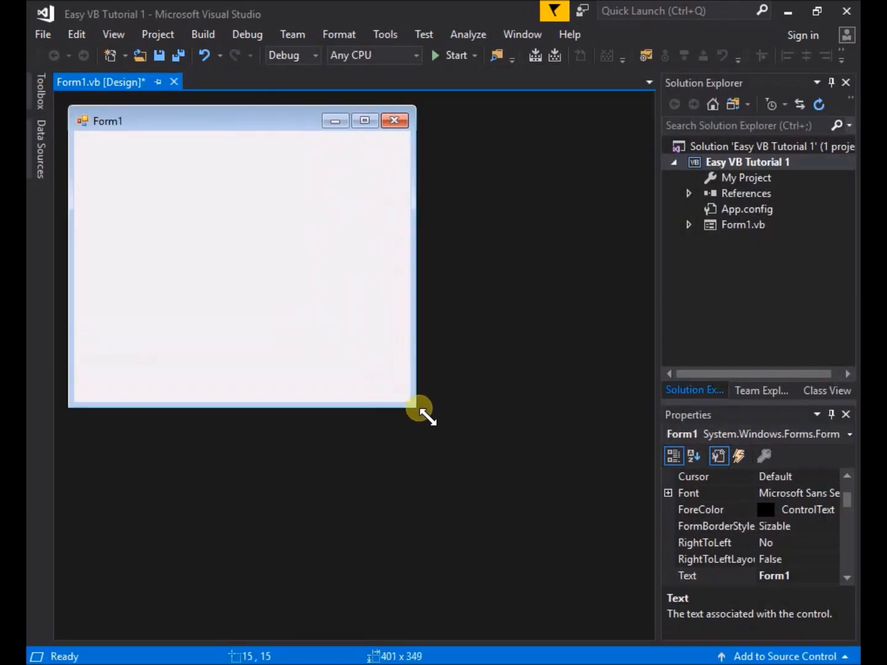
left_click_drag(422, 407, 566, 496)
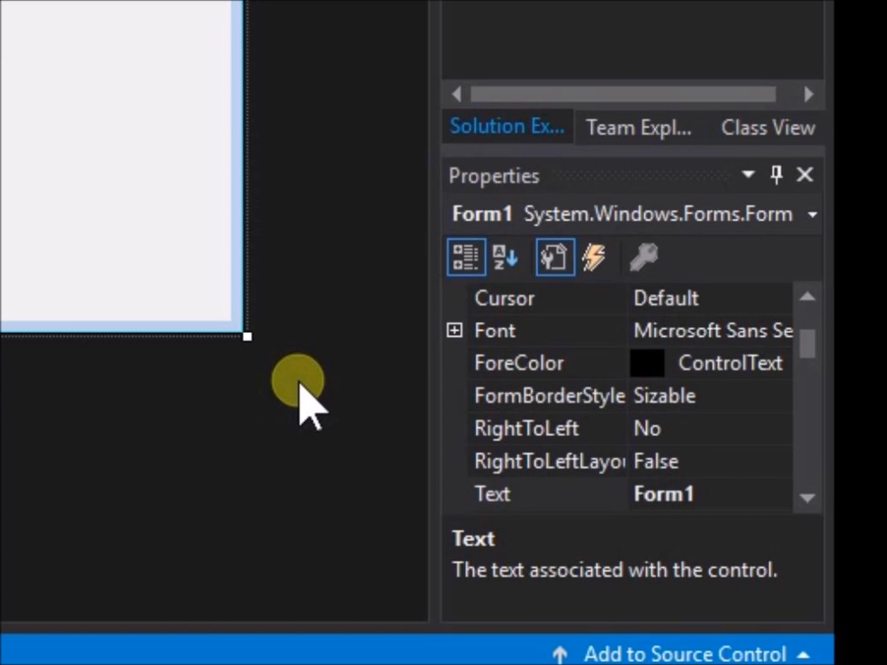
left_click(101, 162)
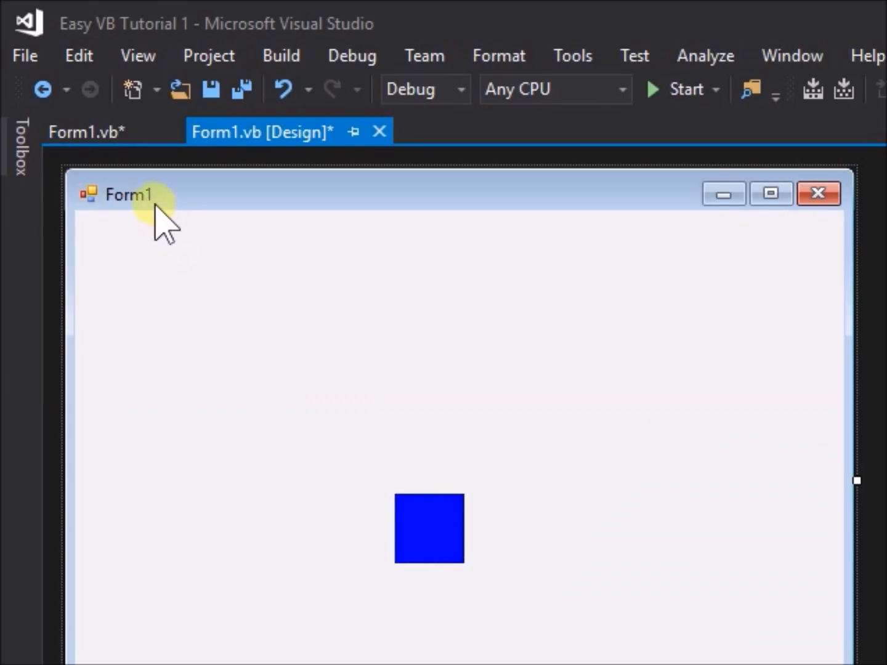
mouse_move(24, 142)
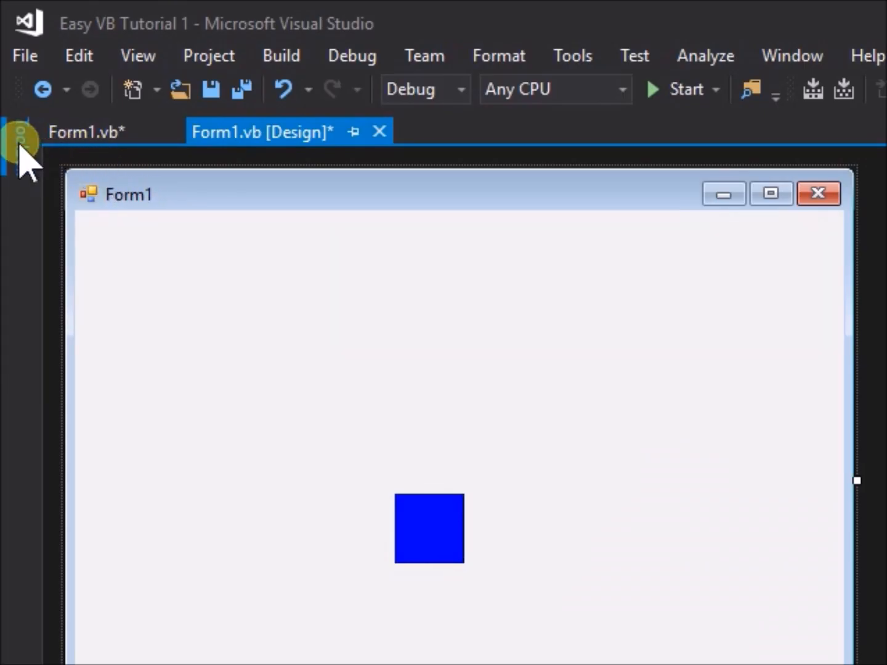
Step: Browse the Toolbox's Common Controls and Containers groups, expanding and collapsing them
left_click(18, 142)
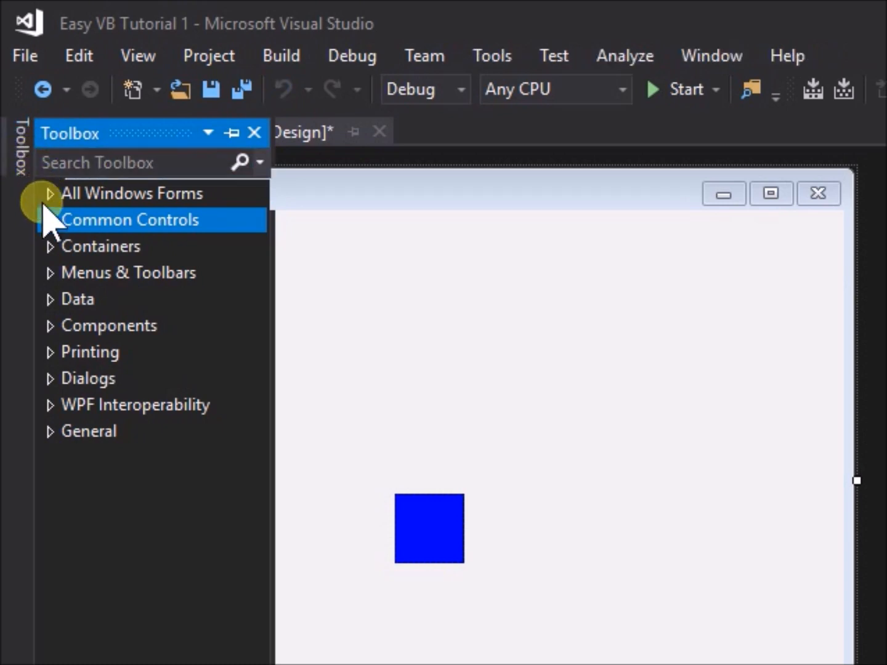
left_click(130, 220)
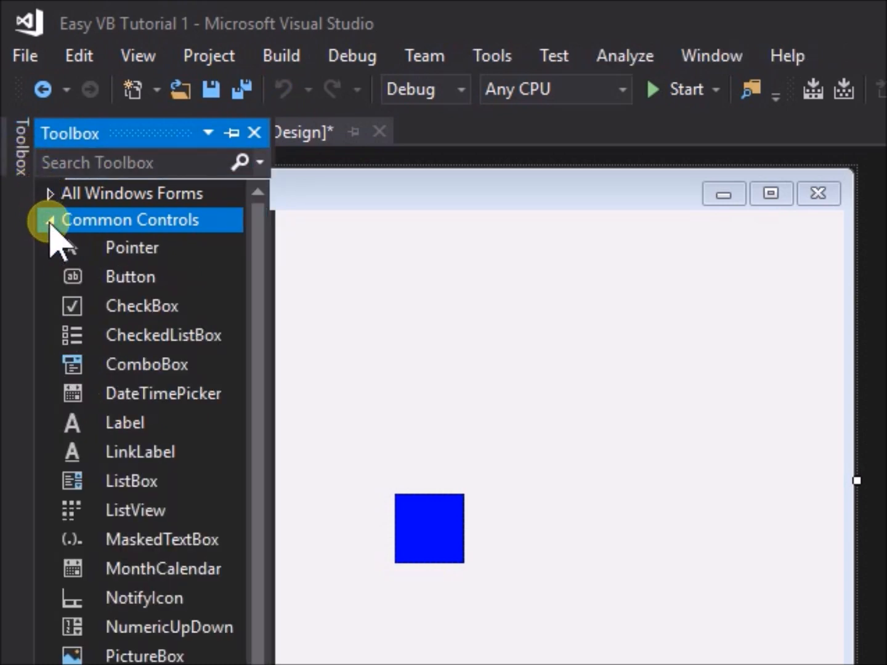
left_click(49, 220)
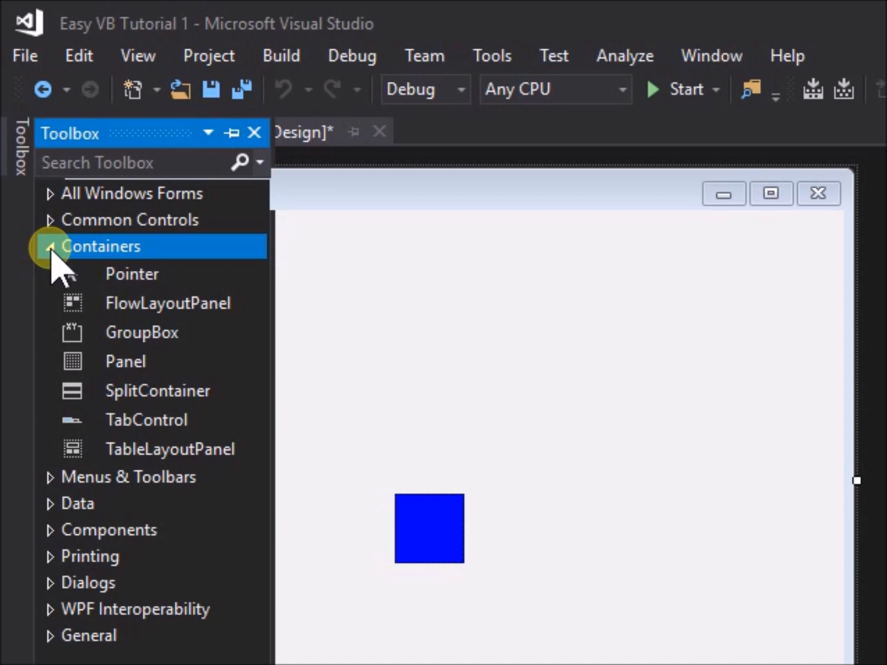
left_click(51, 246)
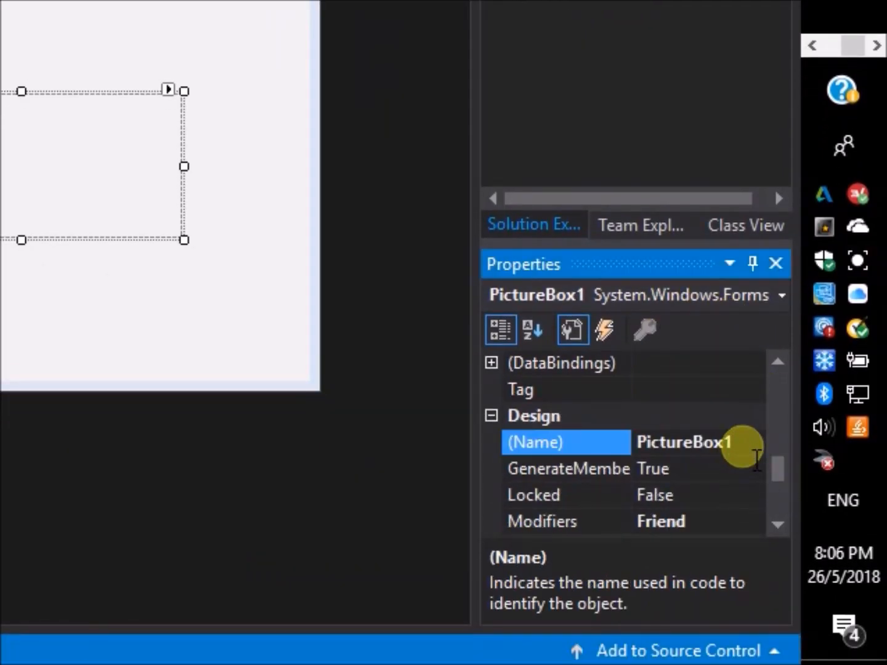
Step: Name the picture box PBblue, set its BackColor, and generate its MouseMove handler
type("PBblue")
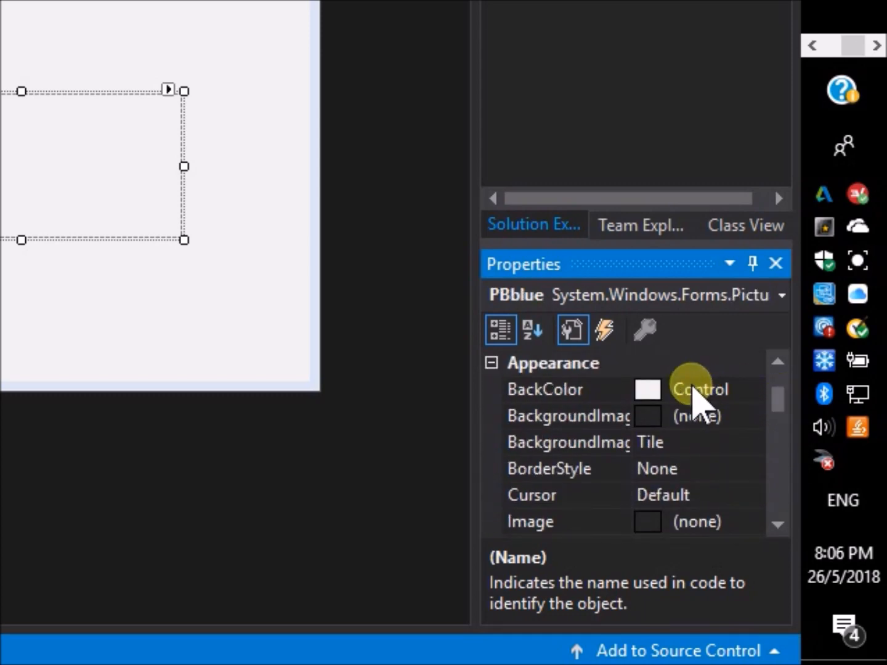
left_click(698, 389)
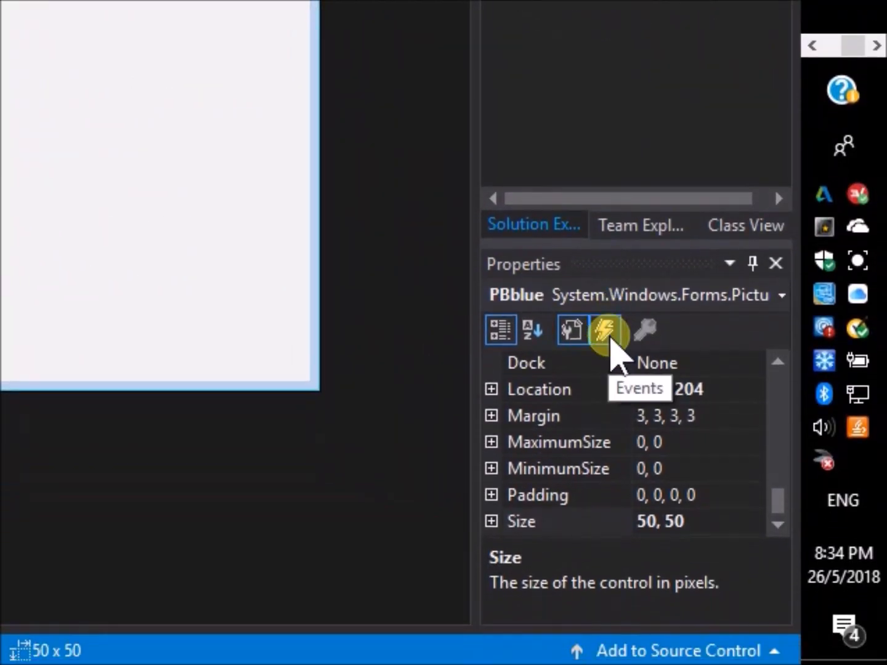
left_click(606, 330)
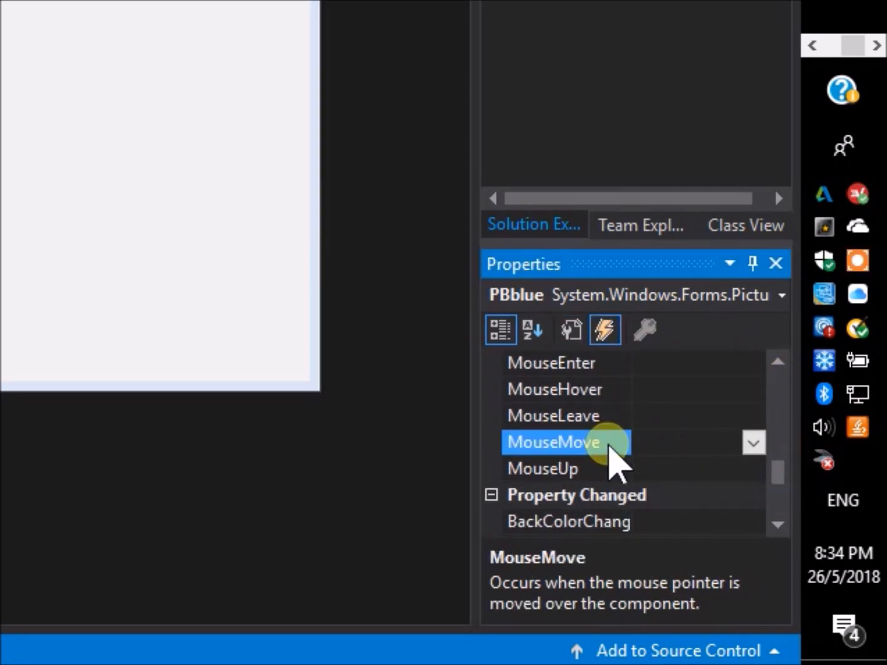
double_click(553, 442)
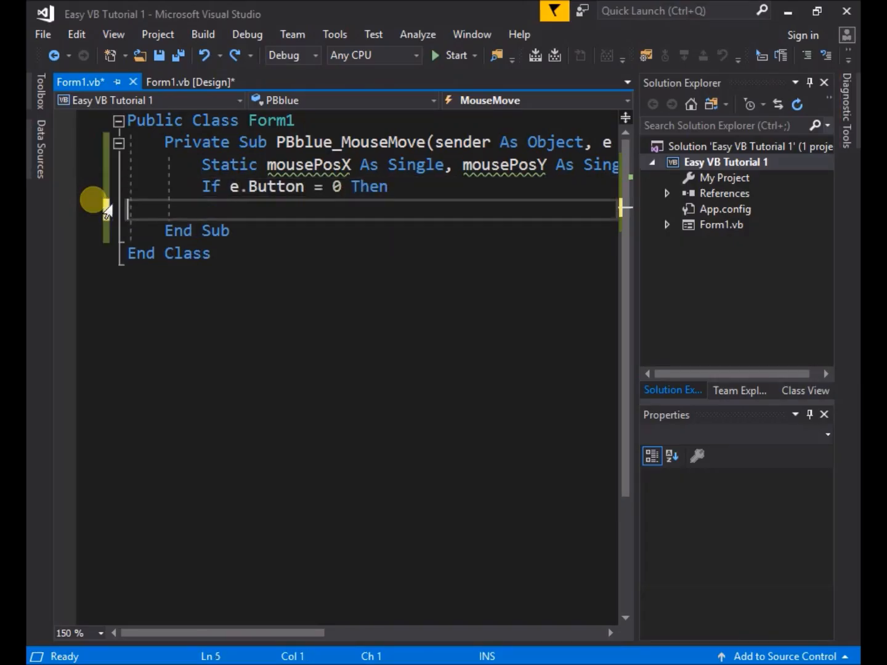
Step: Write PBblue's drag code: mousePosX = e.X and PBblue.Top = PBblue.Top + (e.Y - mousePosY)
type("mousePosX = e.X")
type("mousePosY = e.Y")
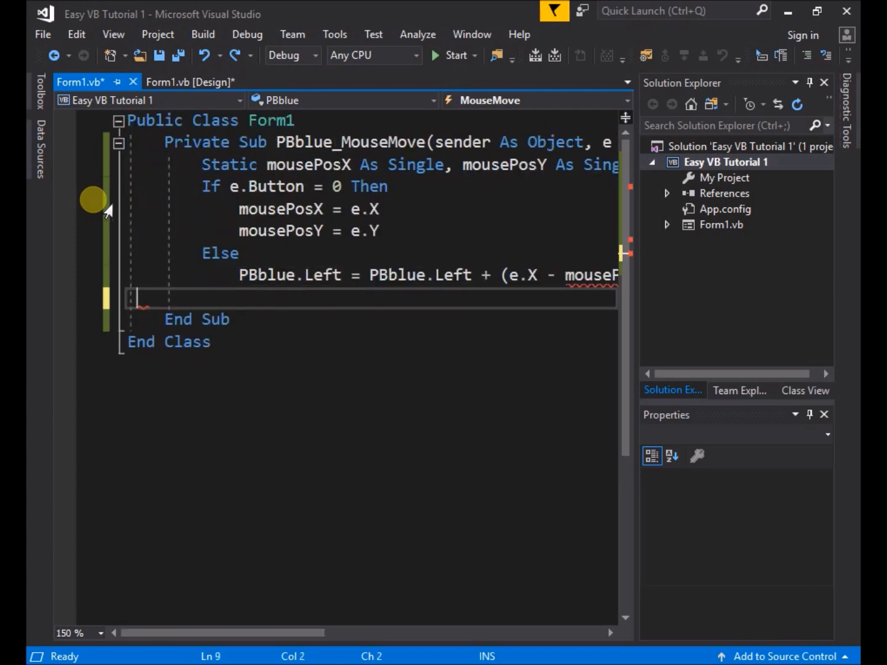
type("PBblue.Top = PBblue.Top + (e.Y -")
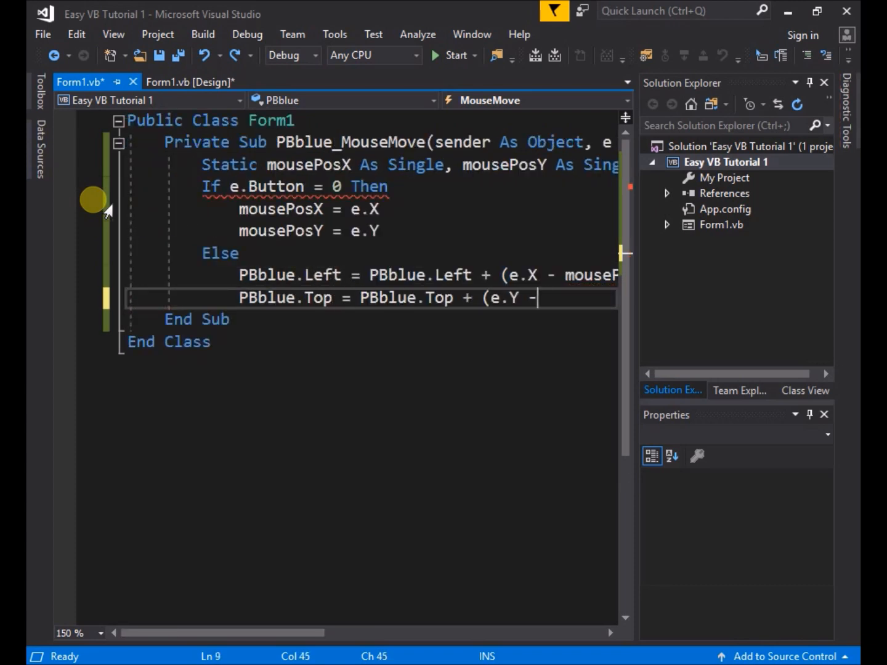
type("mousePosY)")
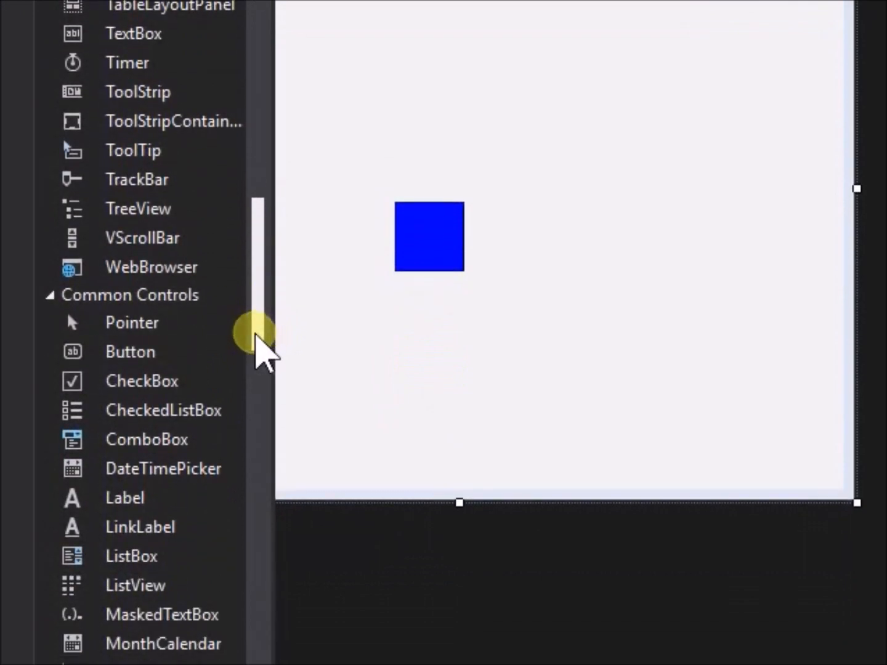
Step: Paste a copy of the blue picture box and move it away from the original
scroll("down", 3)
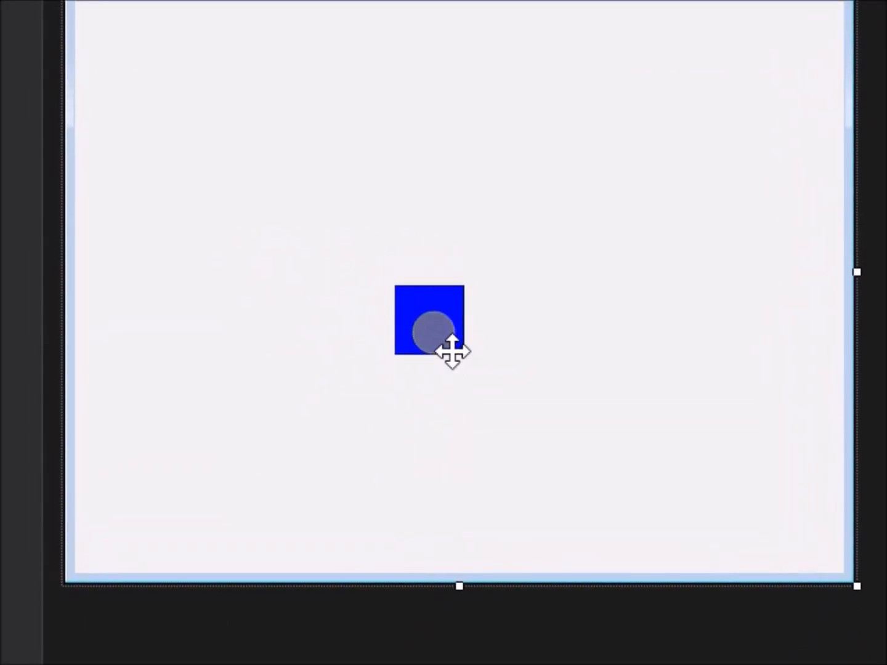
right_click(431, 329)
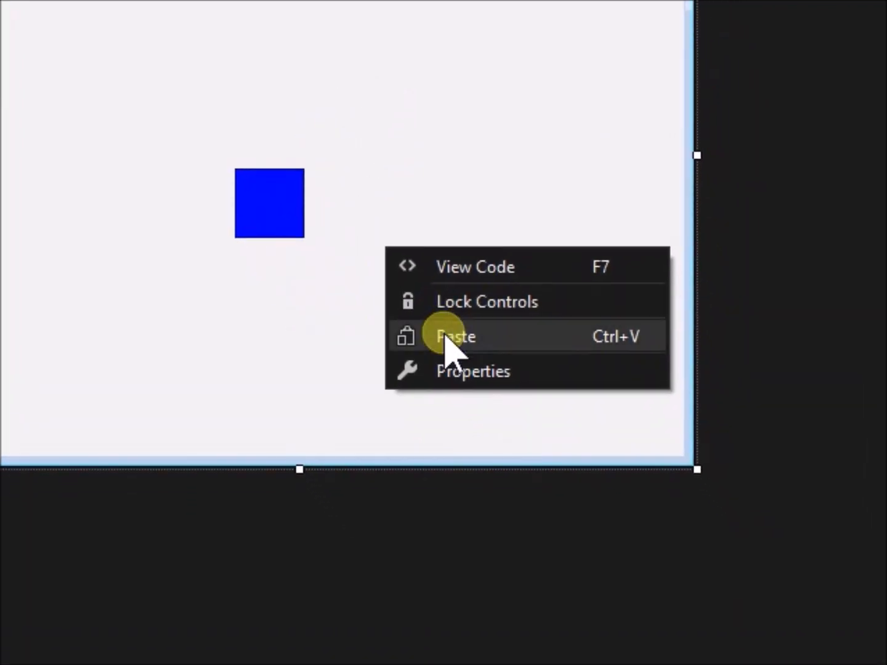
left_click(454, 336)
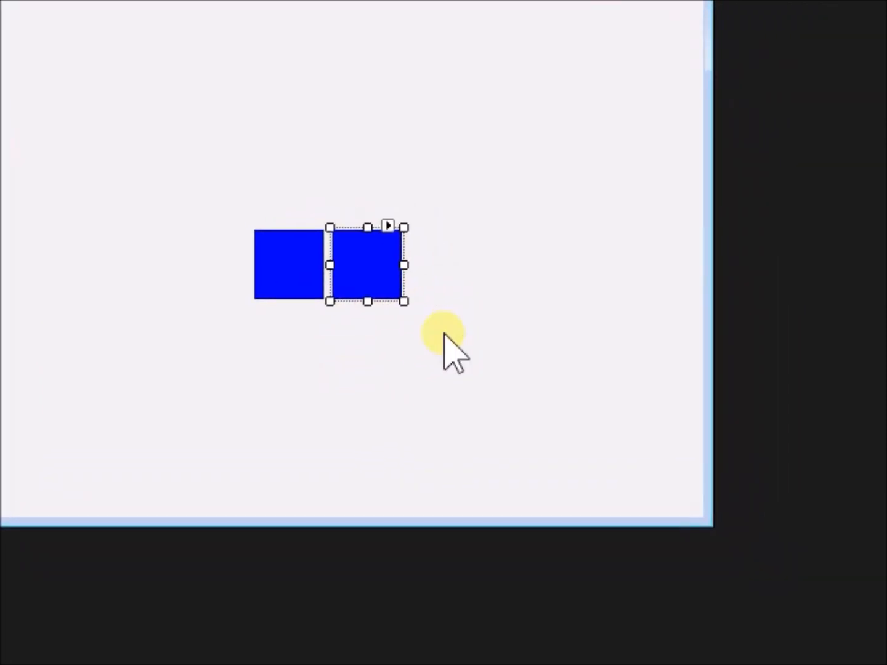
left_click_drag(366, 265, 395, 342)
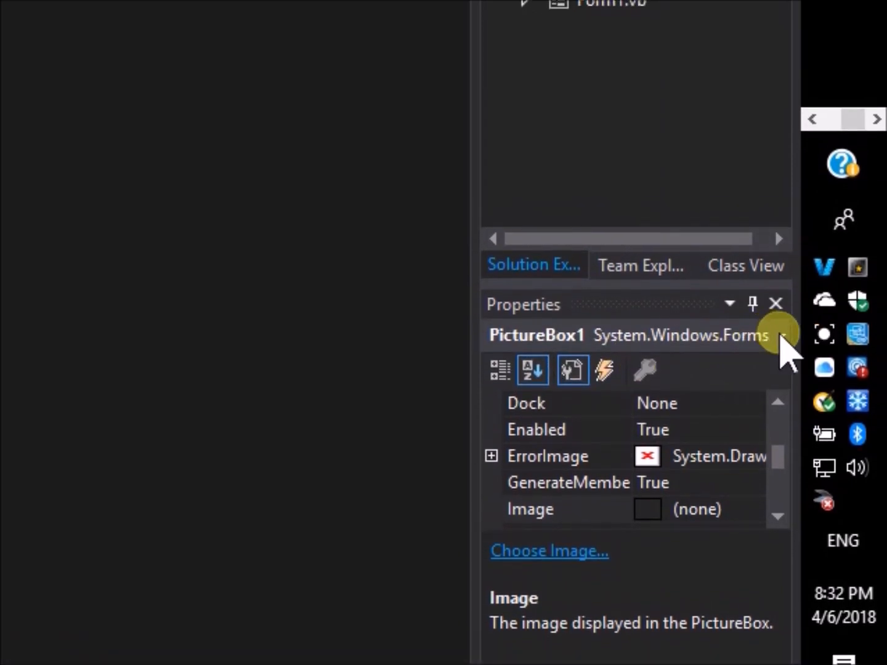
Step: Select PictureBox1, rename it PBred, and open the Custom BackColor palette
left_click(783, 335)
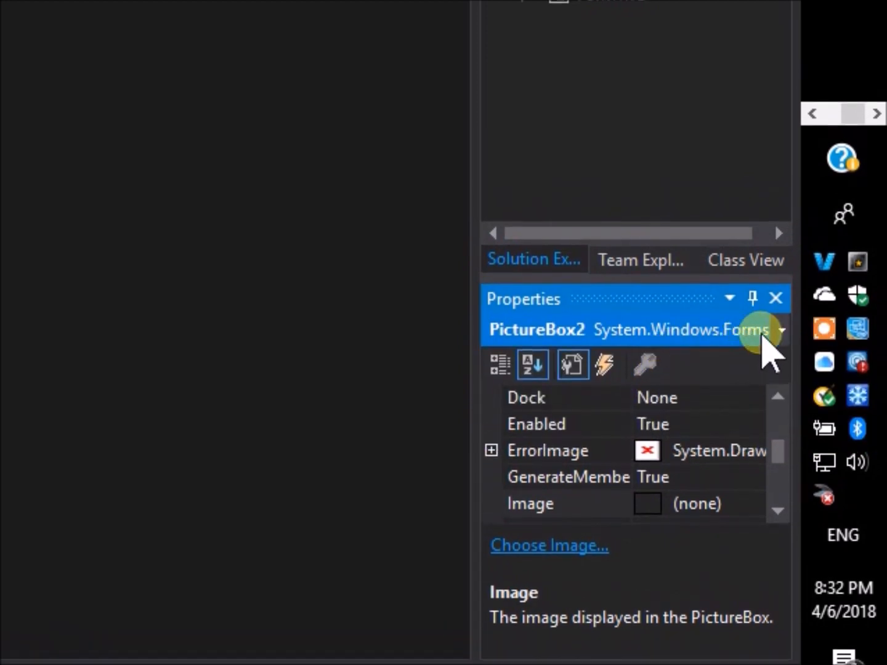
left_click(781, 329)
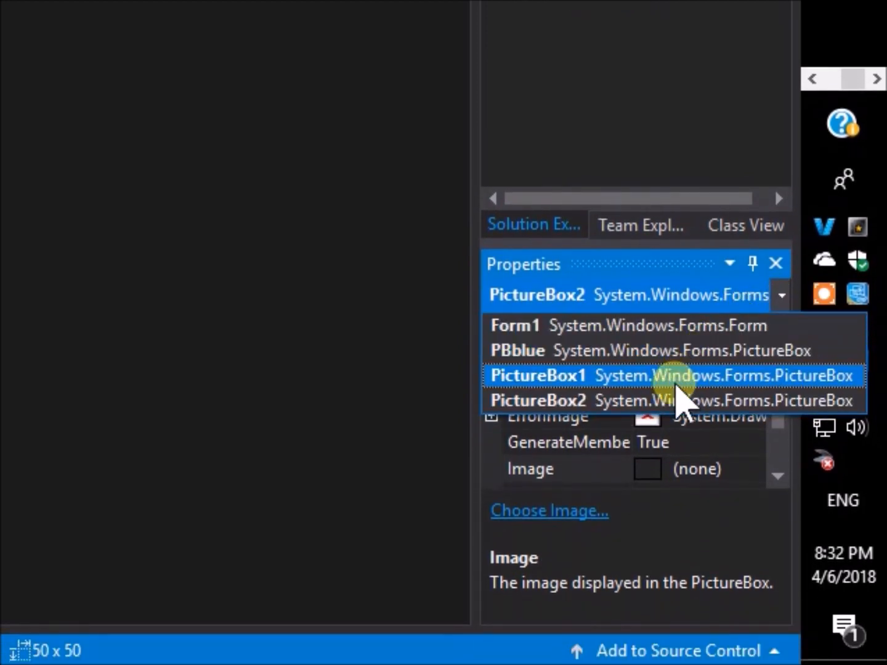
left_click(538, 375)
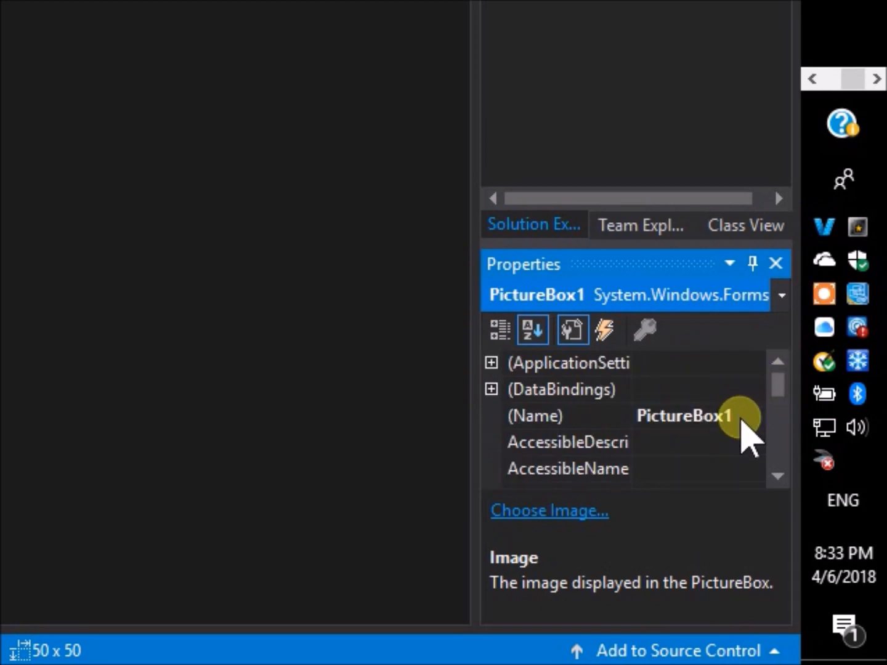
left_click(534, 416)
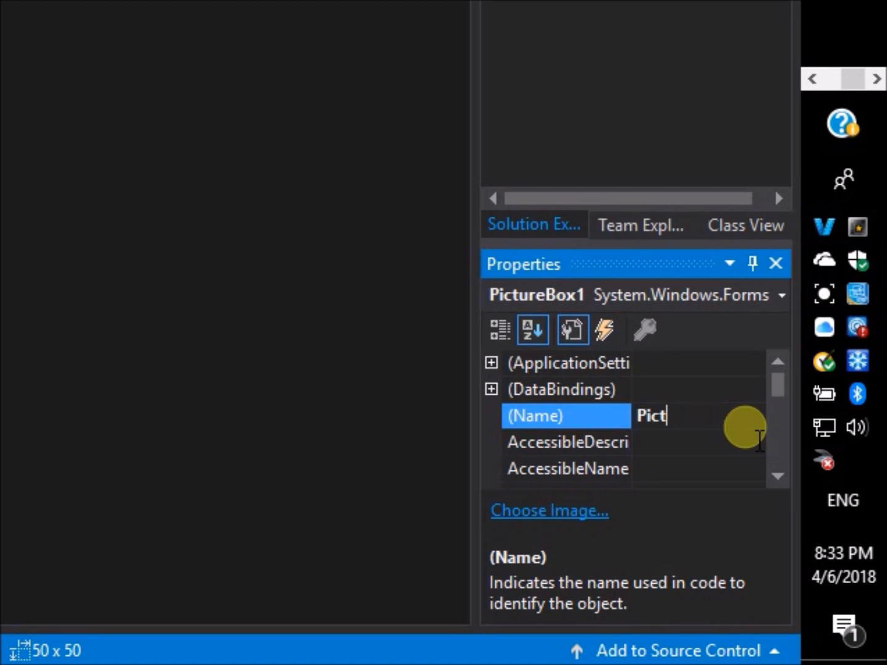
type("PB")
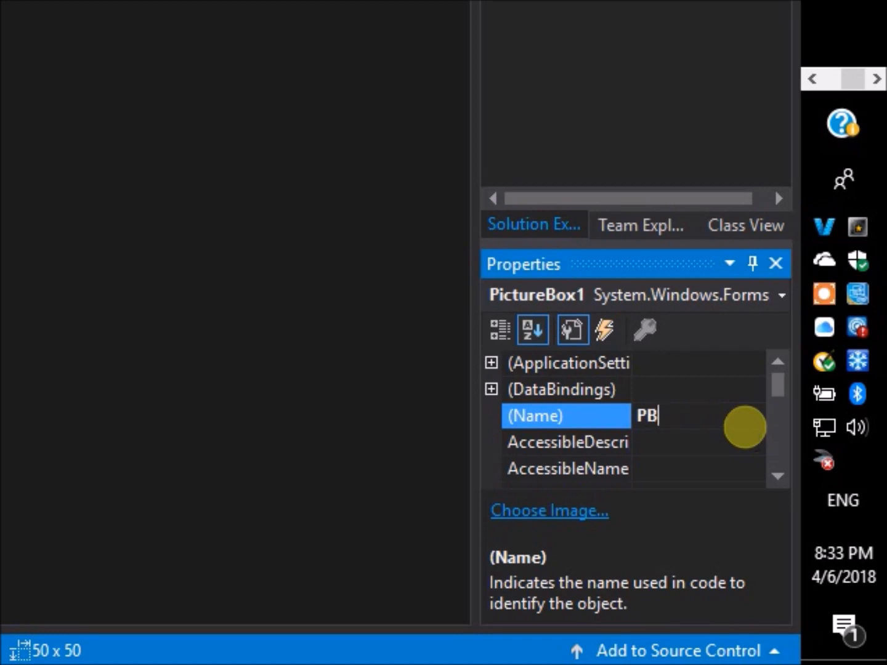
type("re")
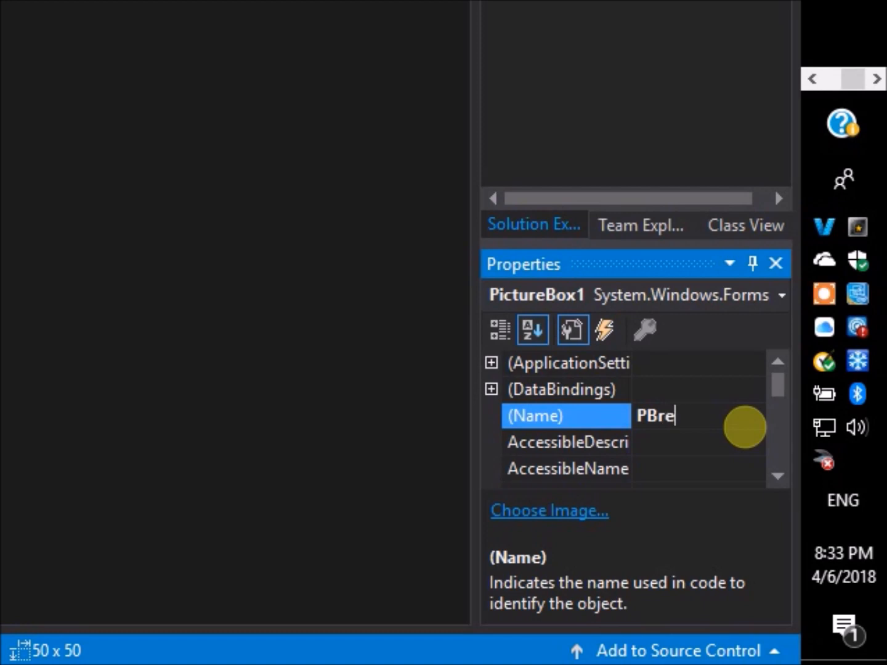
type("d")
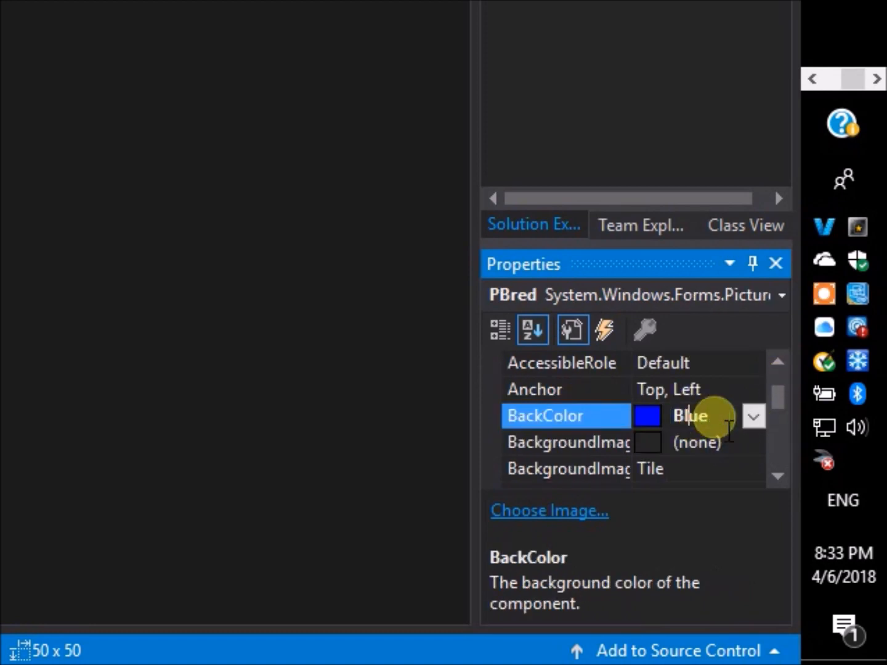
left_click(753, 416)
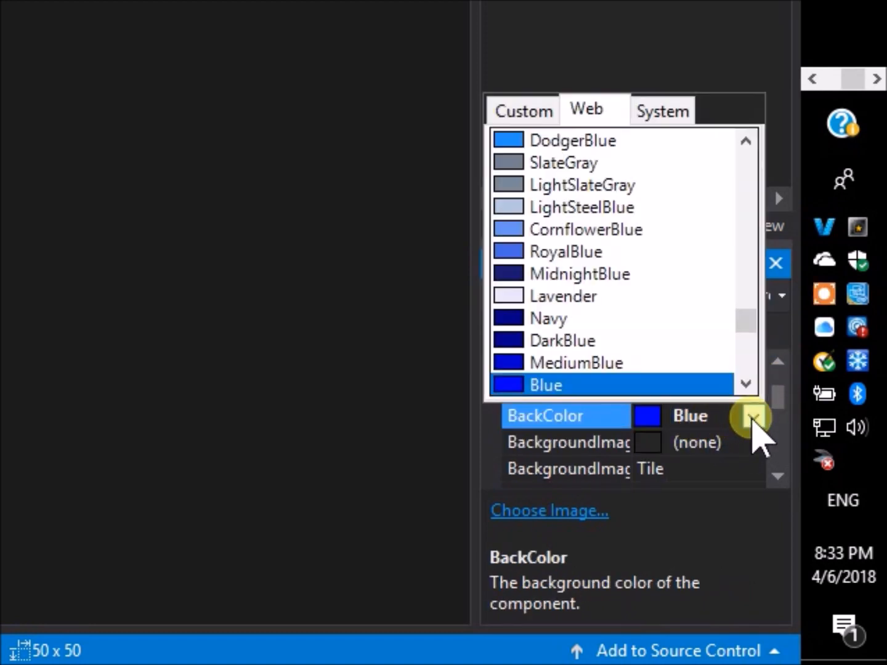
left_click(523, 334)
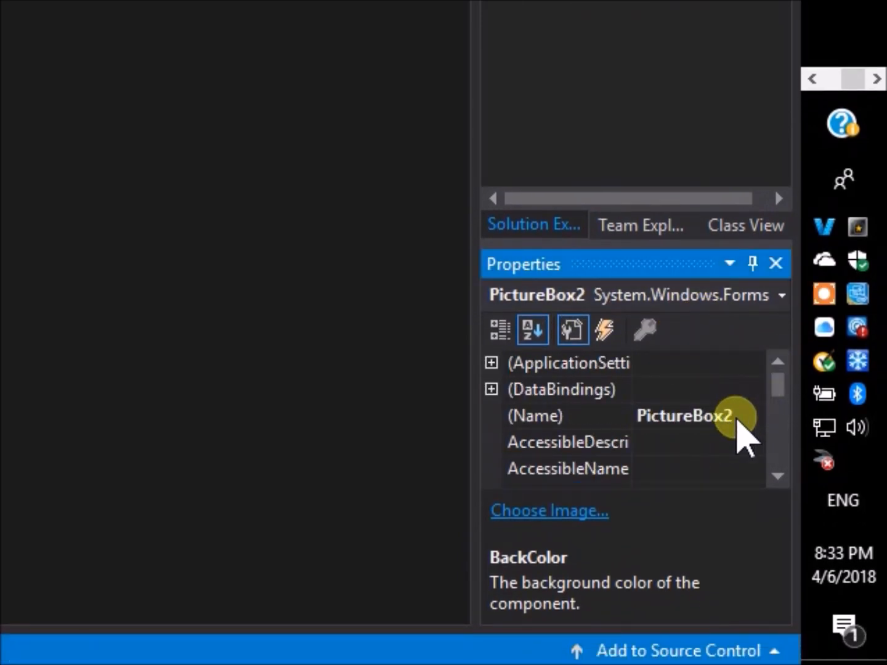
Step: Rename PictureBox2 to PBgreen
left_click(534, 415)
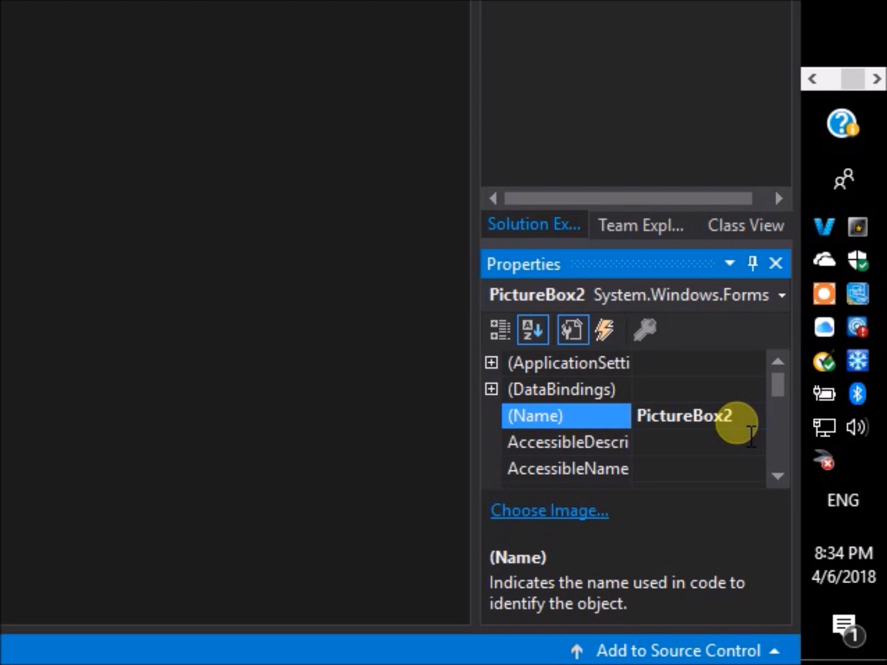
type("P")
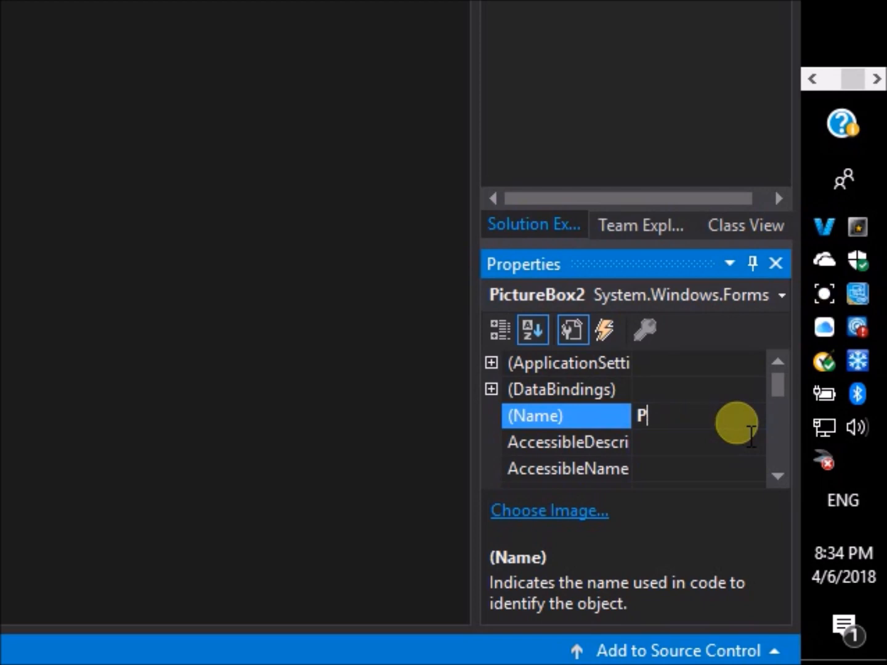
type("Bg")
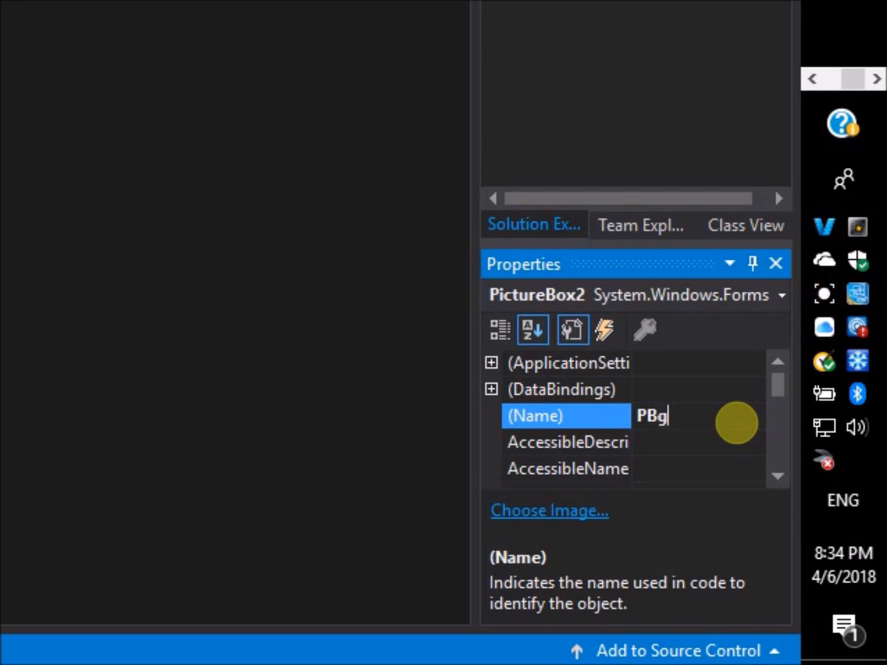
type("reen")
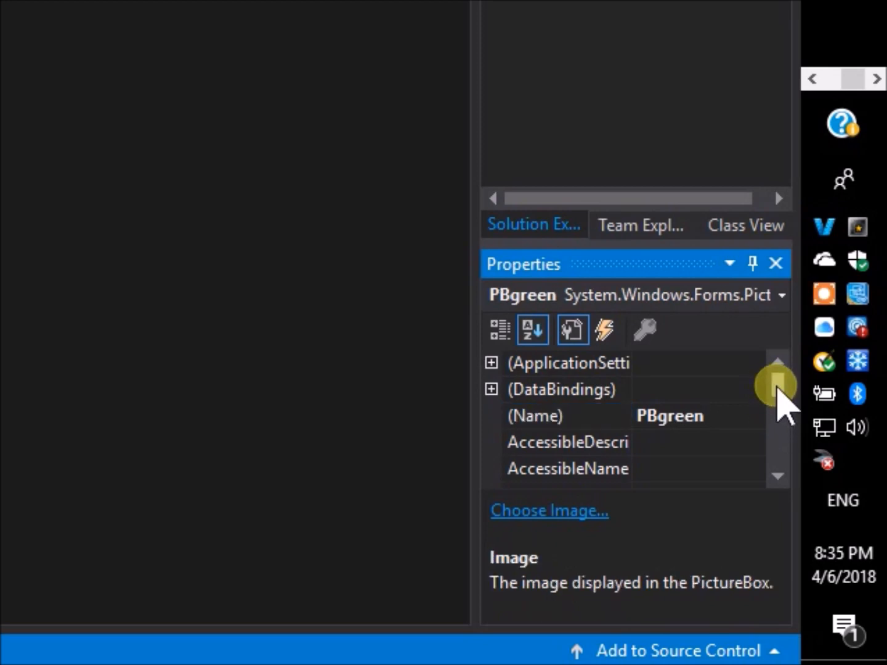
Step: Set PBgreen's BackColor to green from the Custom colour palette
scroll("down", 3)
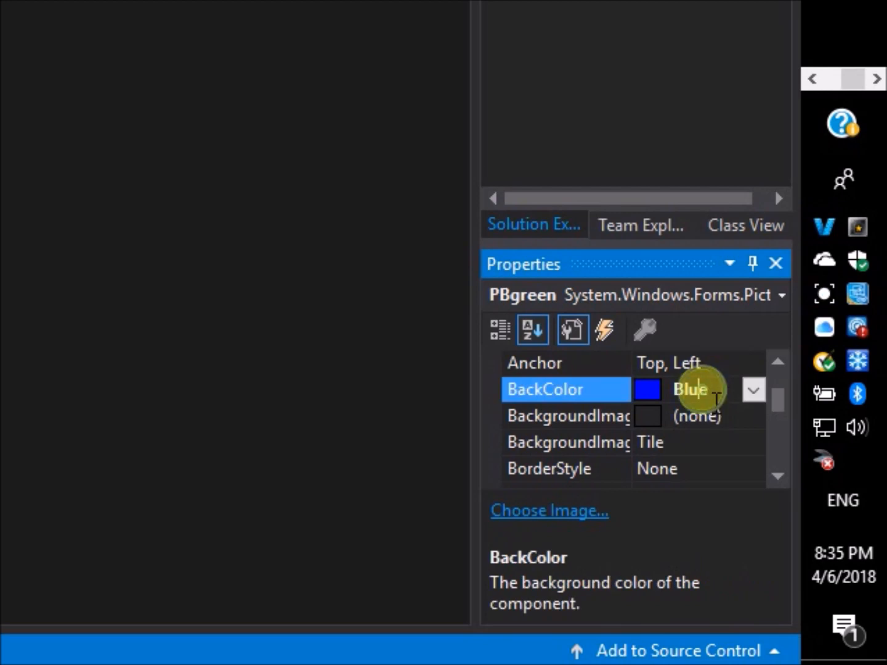
left_click(752, 389)
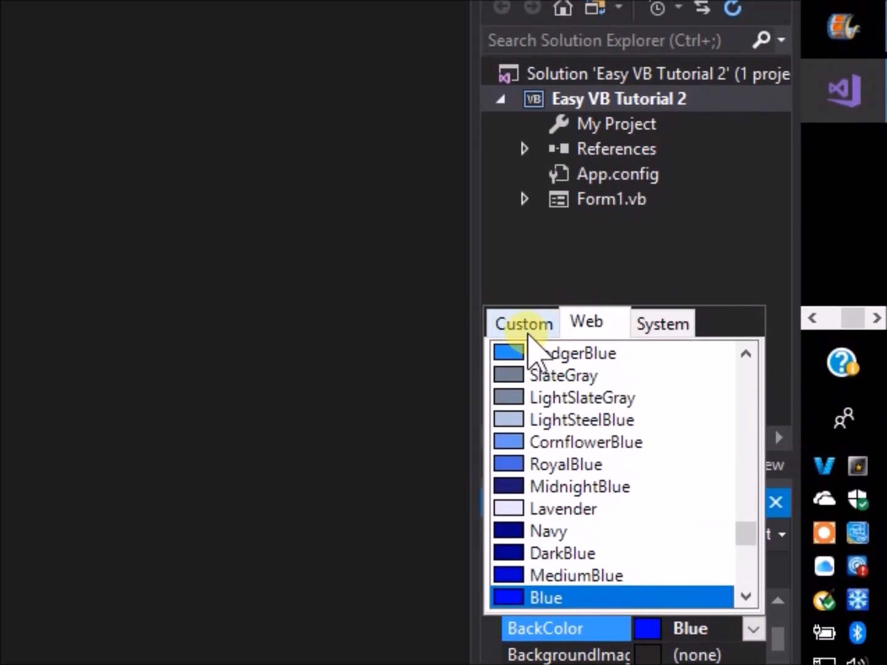
left_click(523, 323)
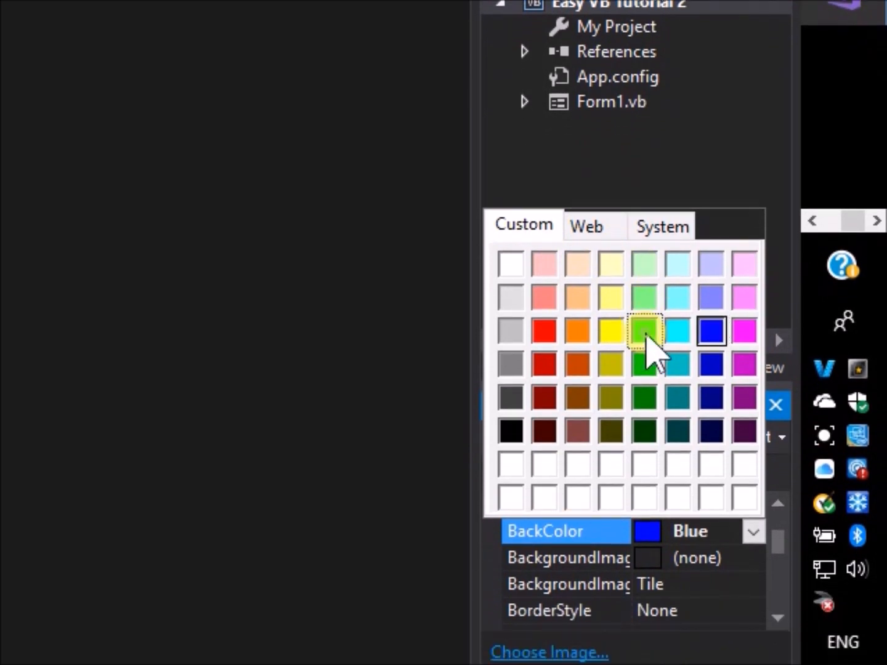
left_click(643, 331)
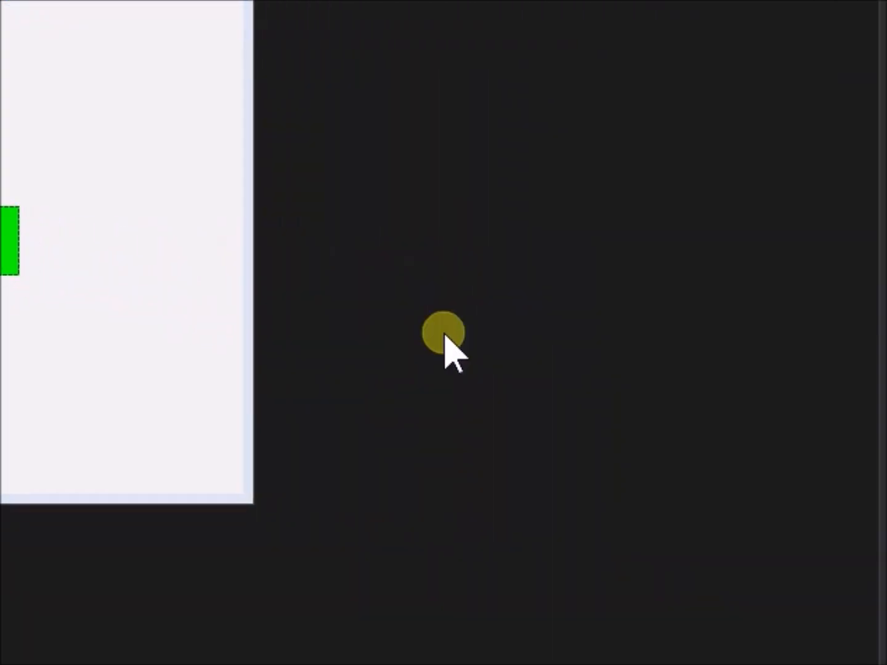
Step: Generate MouseMove handlers for PBred, then PBgreen, from the Properties Events list
left_click(604, 329)
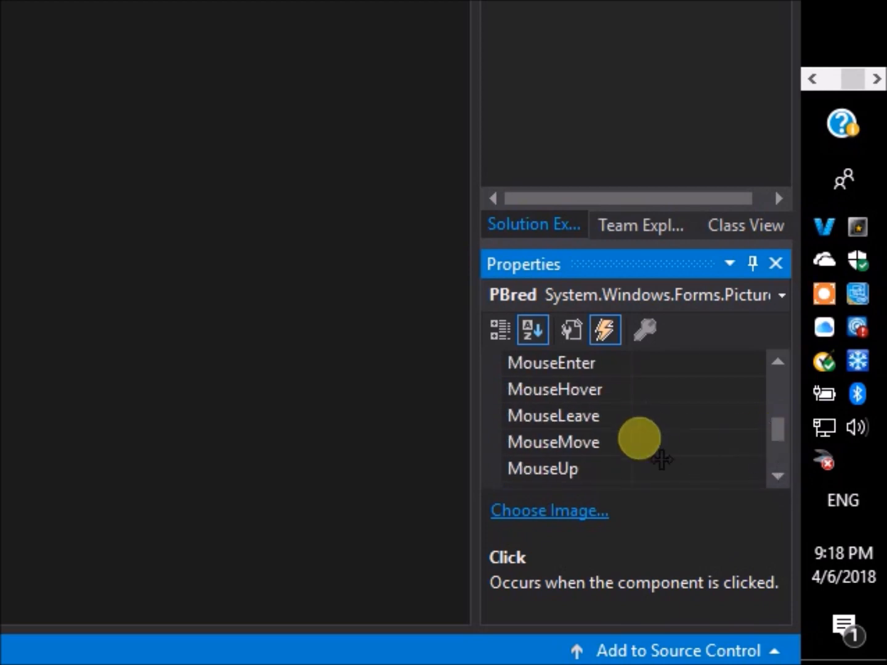
double_click(553, 442)
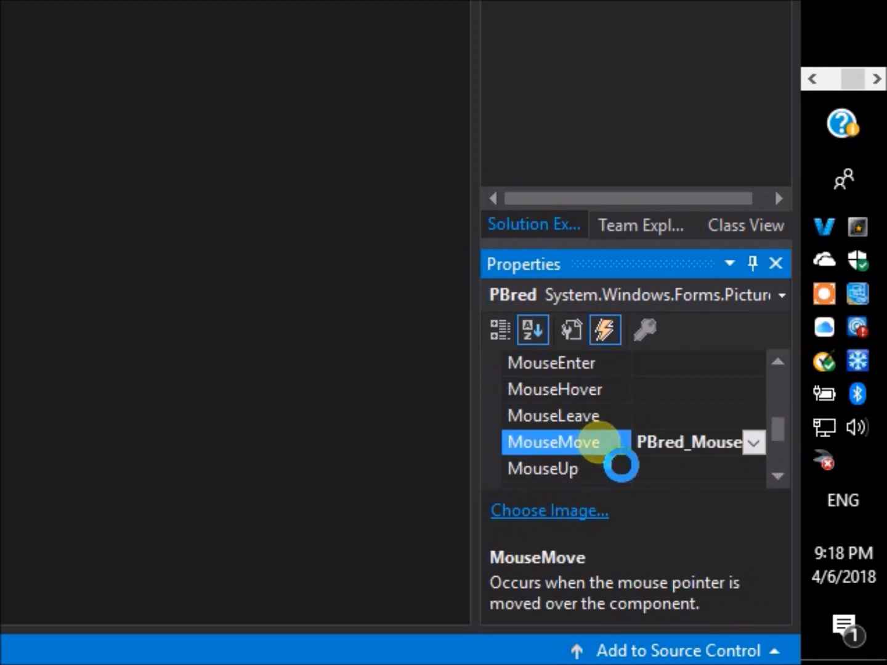
double_click(552, 442)
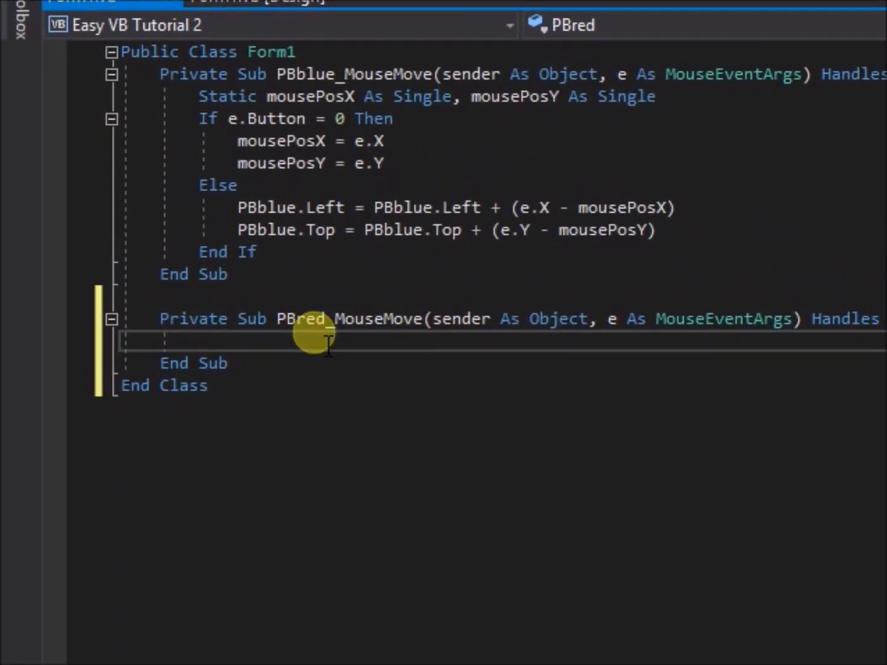
left_click(259, 2)
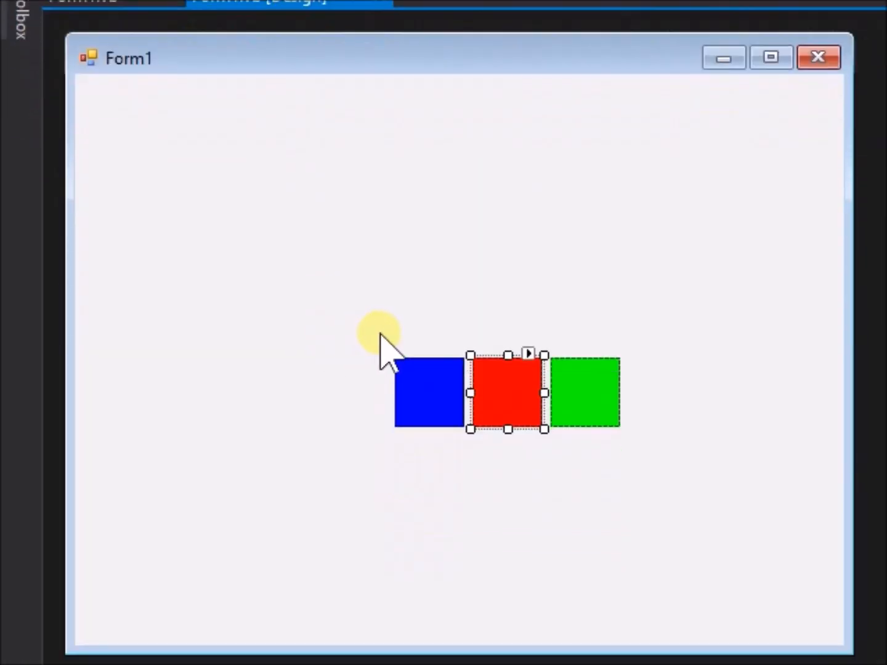
left_click(604, 331)
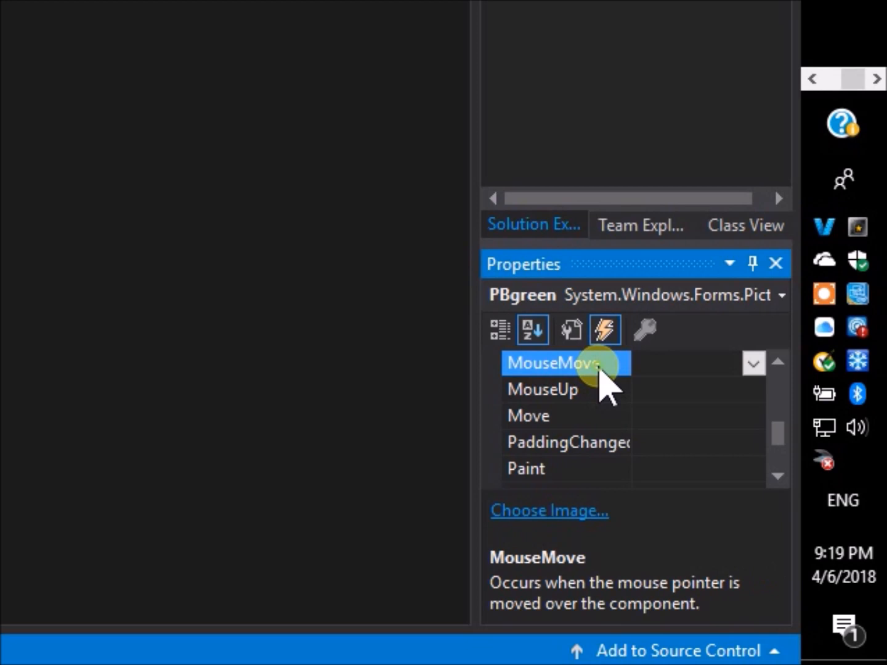
double_click(551, 363)
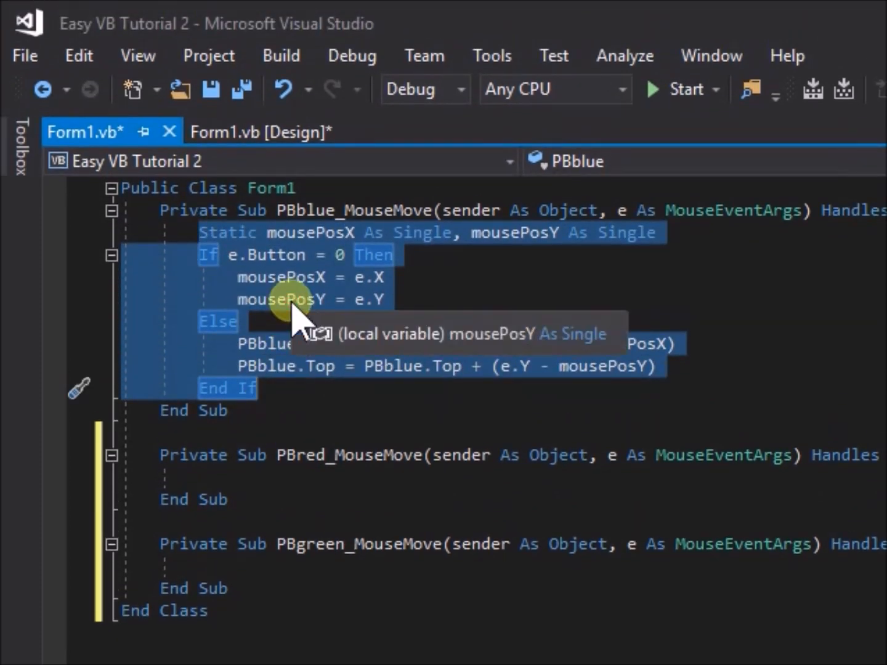
Step: Paste PBblue's drag code into the empty PBred and PBgreen MouseMove handlers
scroll("down", 3)
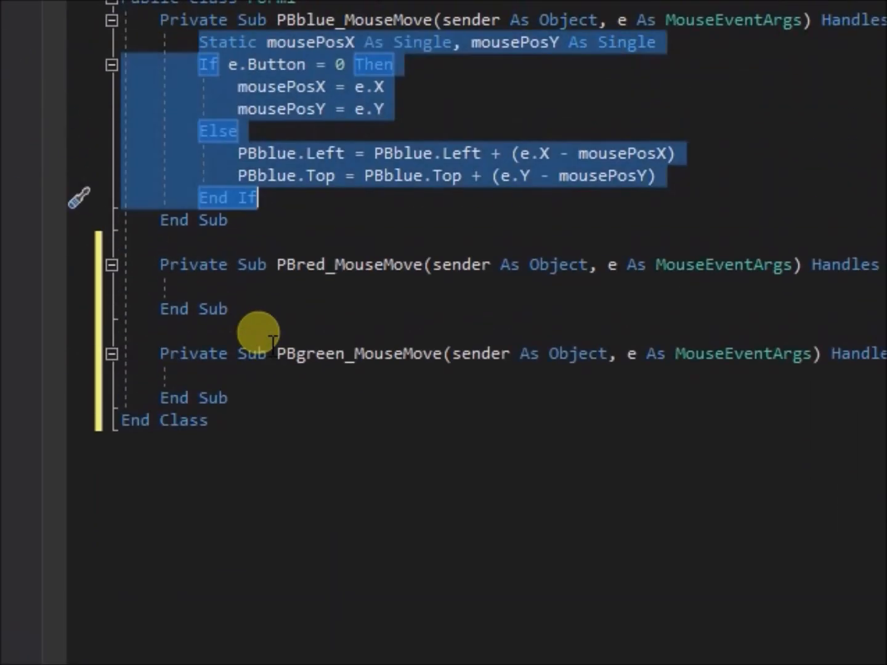
right_click(271, 342)
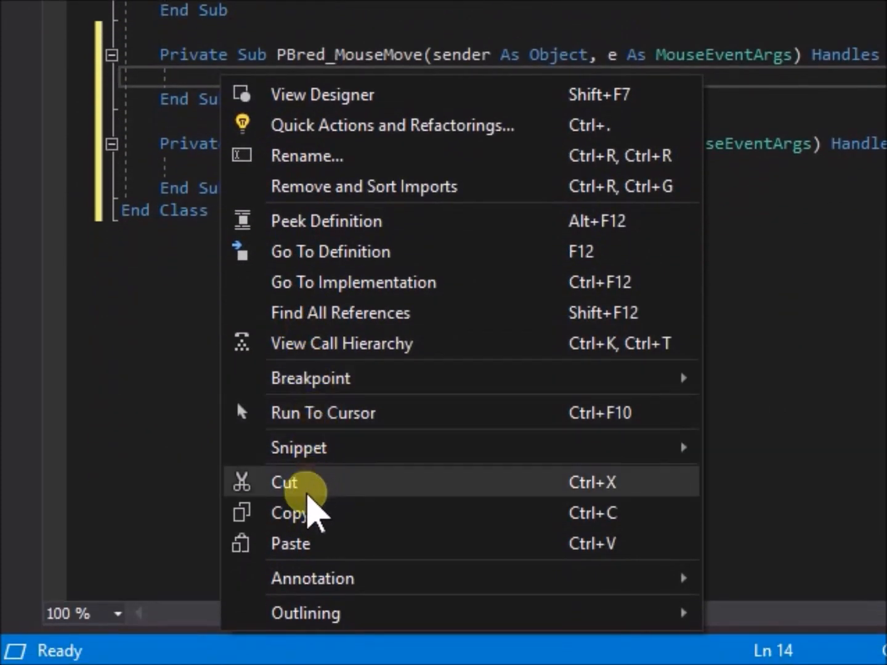
left_click(284, 482)
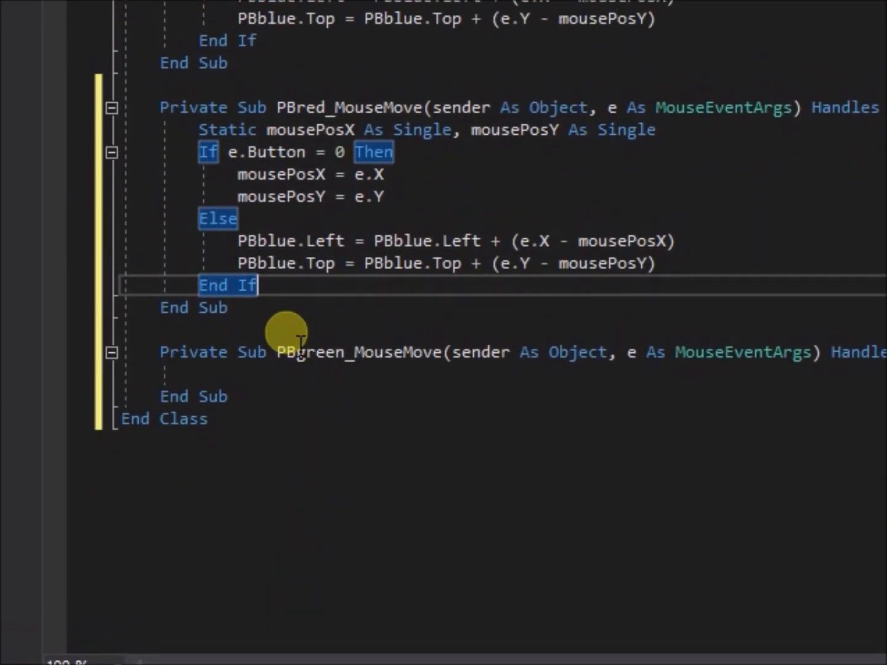
right_click(299, 339)
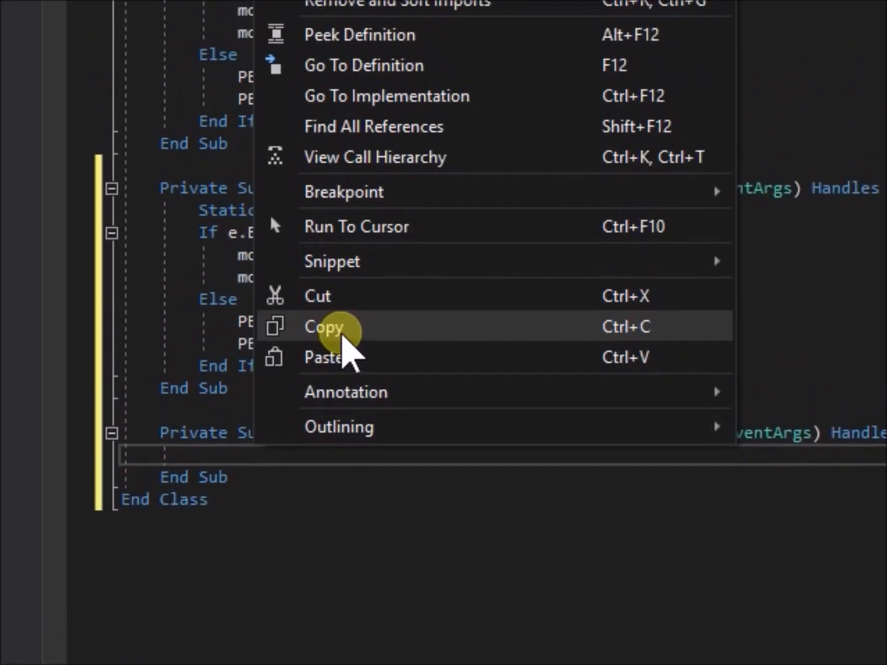
left_click(323, 327)
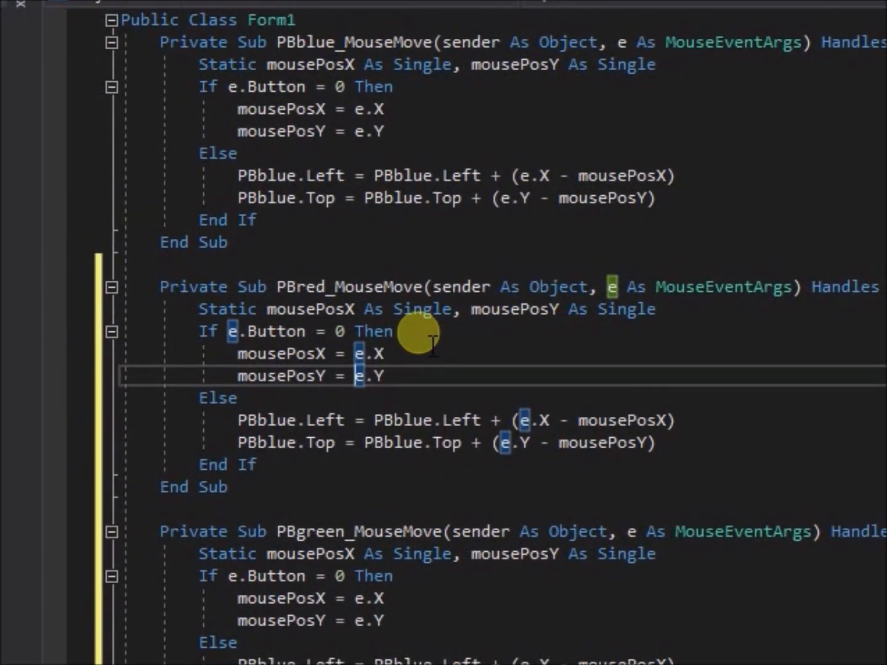
Step: Replace PBblue with PBred and PBgreen in the red and green MouseMove handlers
scroll("down", 3)
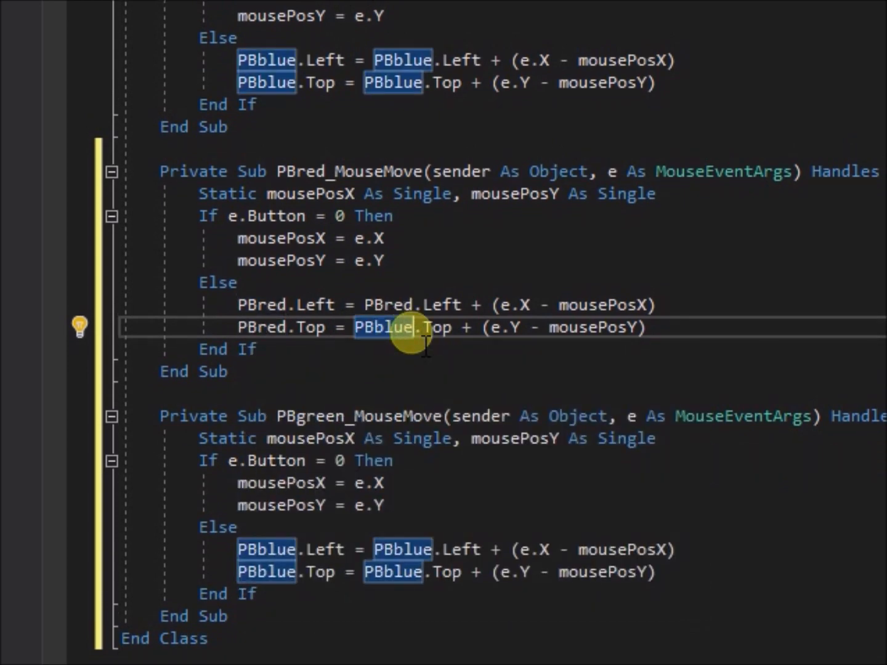
type("PBred")
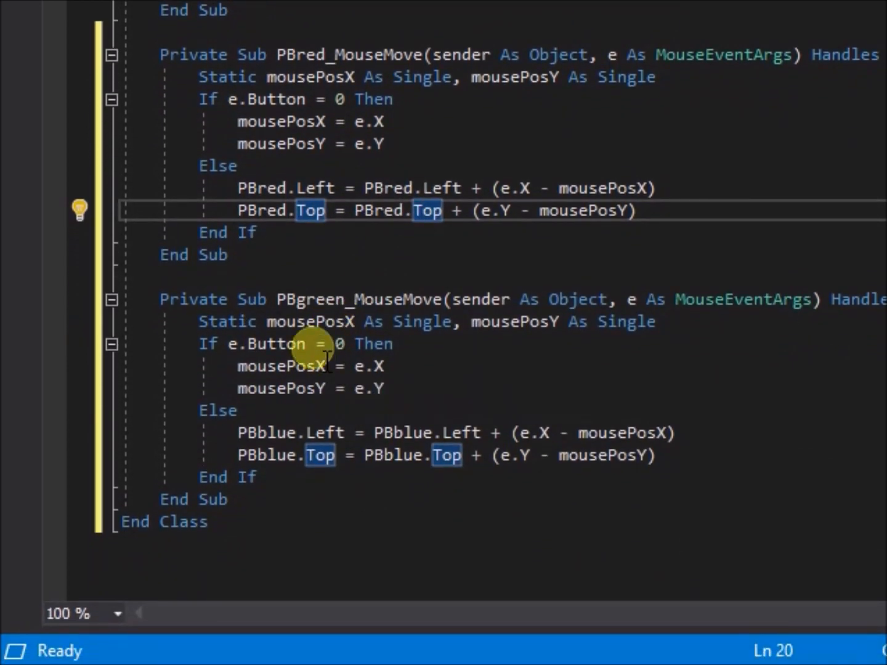
mouse_move(276, 432)
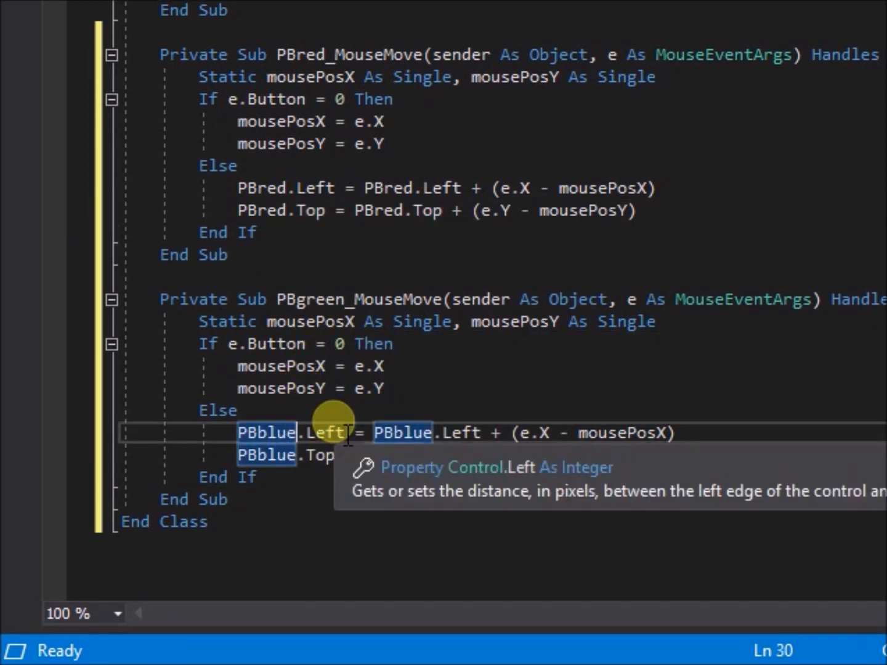
type("PBgr")
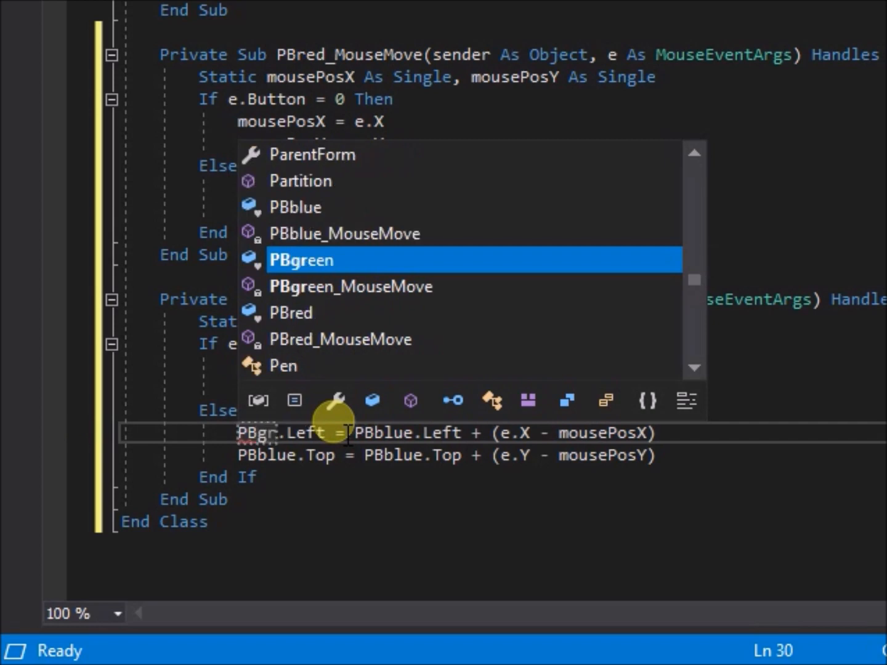
key("Tab")
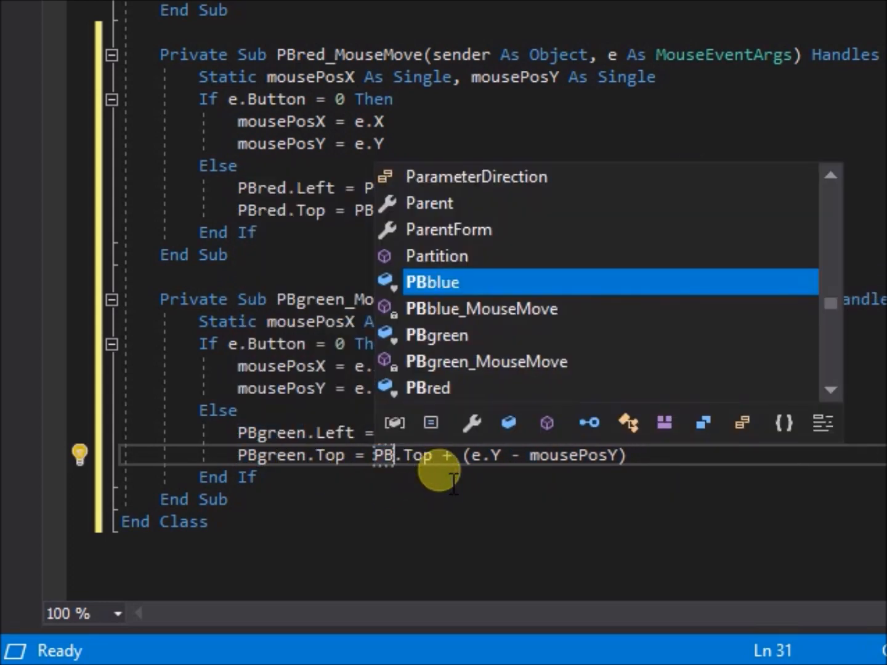
type("gree")
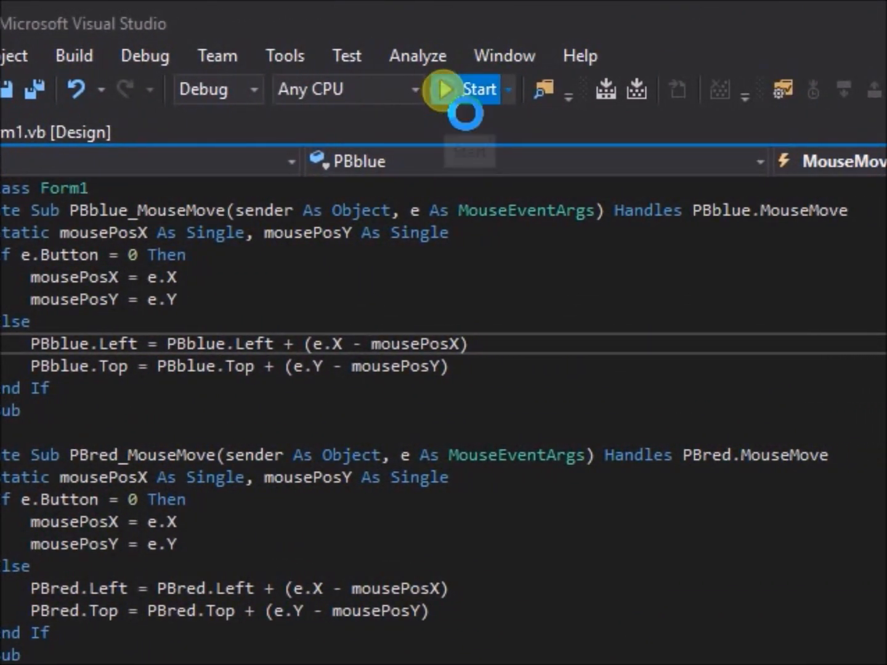
Step: Start the form and drag the red box over the blue box
left_click(442, 89)
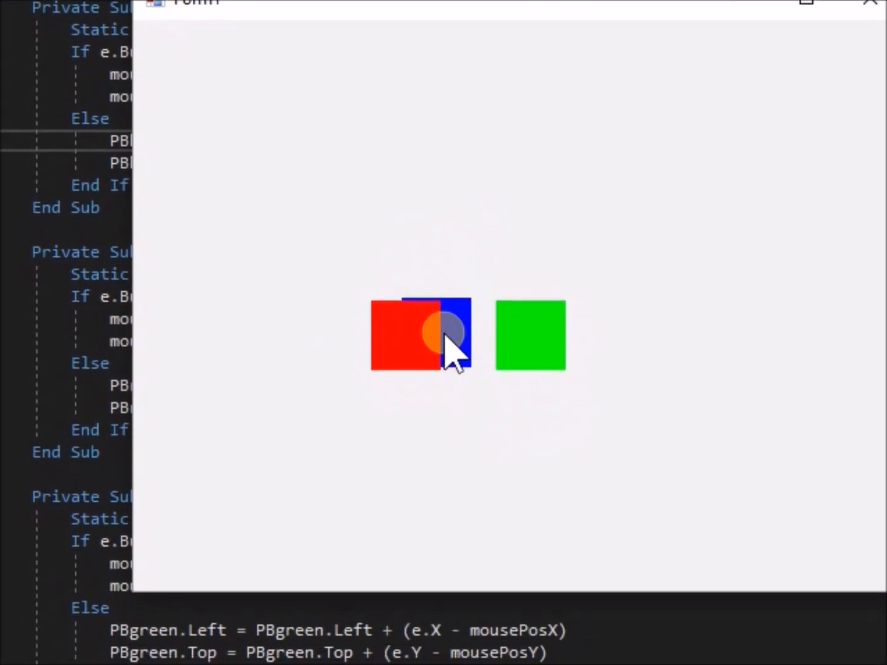
left_click_drag(444, 332, 435, 329)
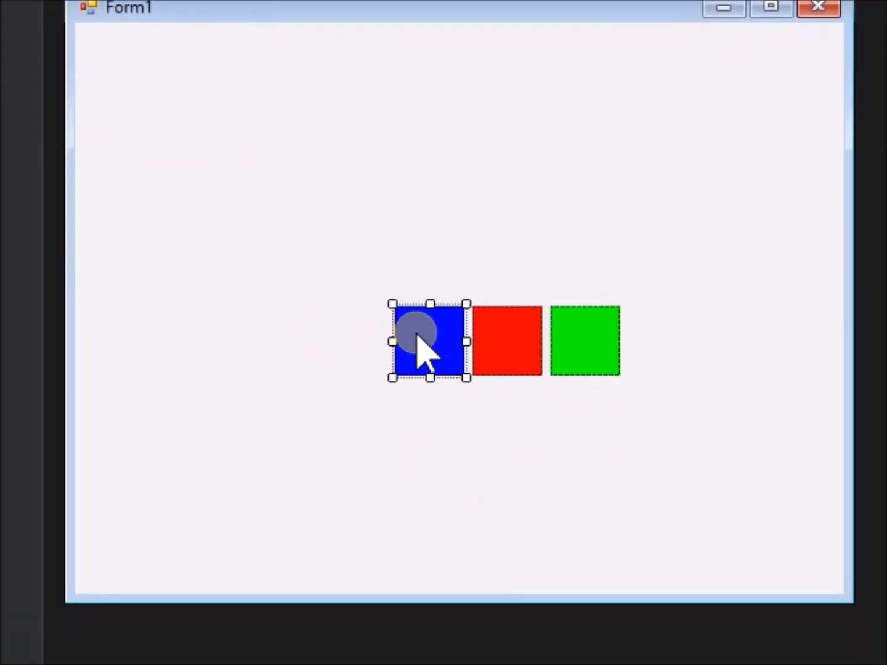
Step: Bring the blue picture box to front, test-run and close the form, then reopen Form1.vb
right_click(422, 351)
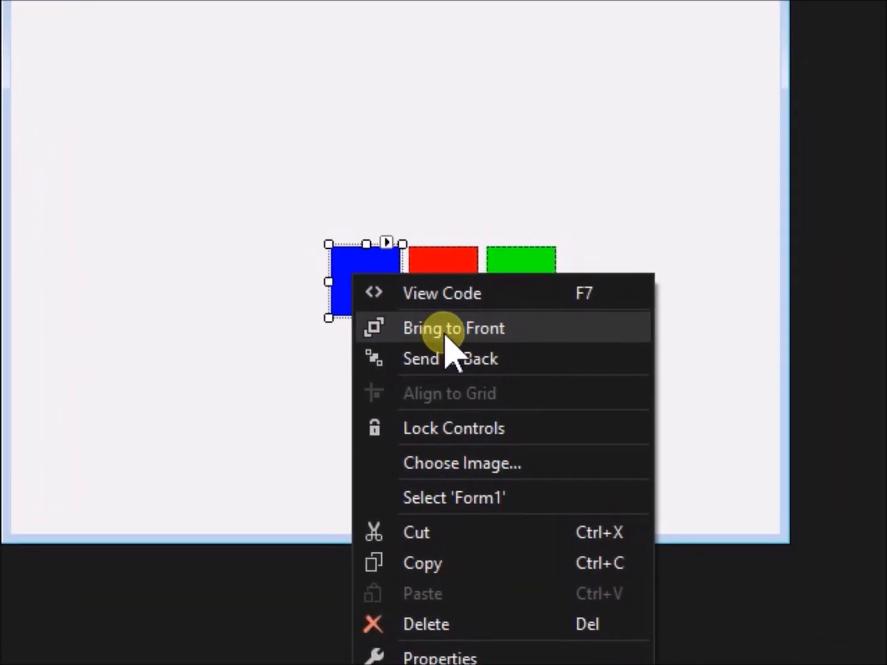
left_click(454, 327)
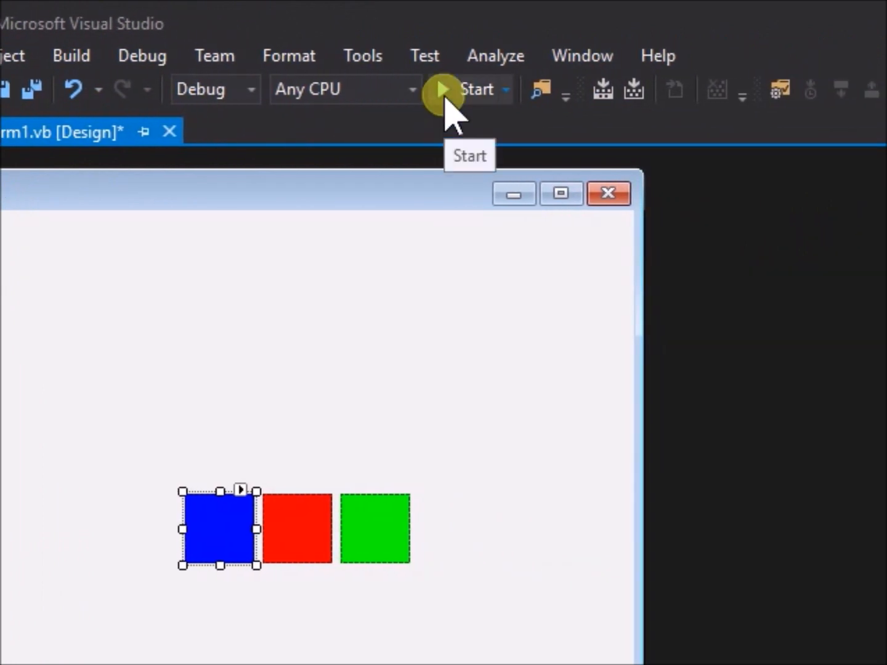
left_click(441, 90)
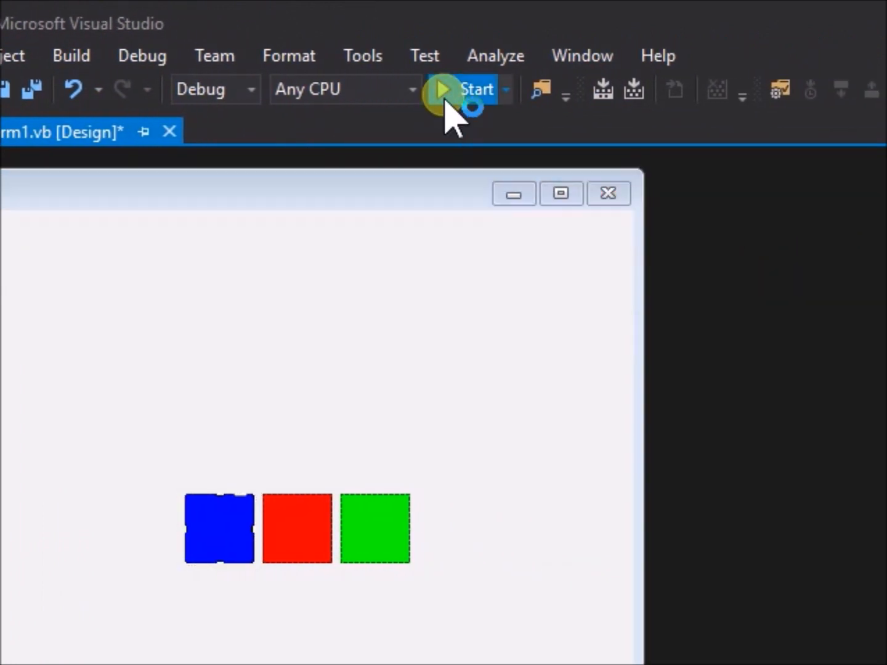
left_click(442, 89)
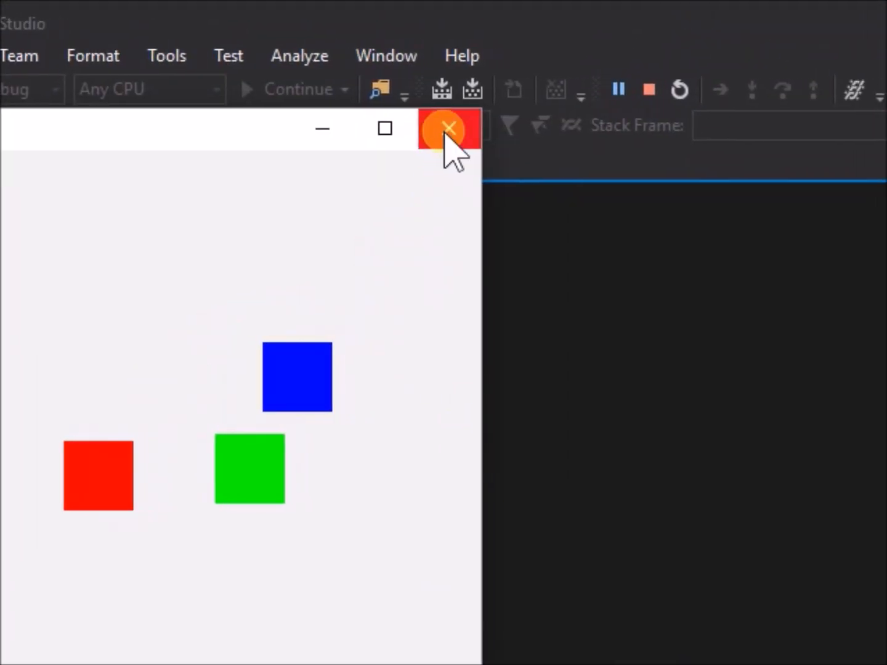
left_click(448, 128)
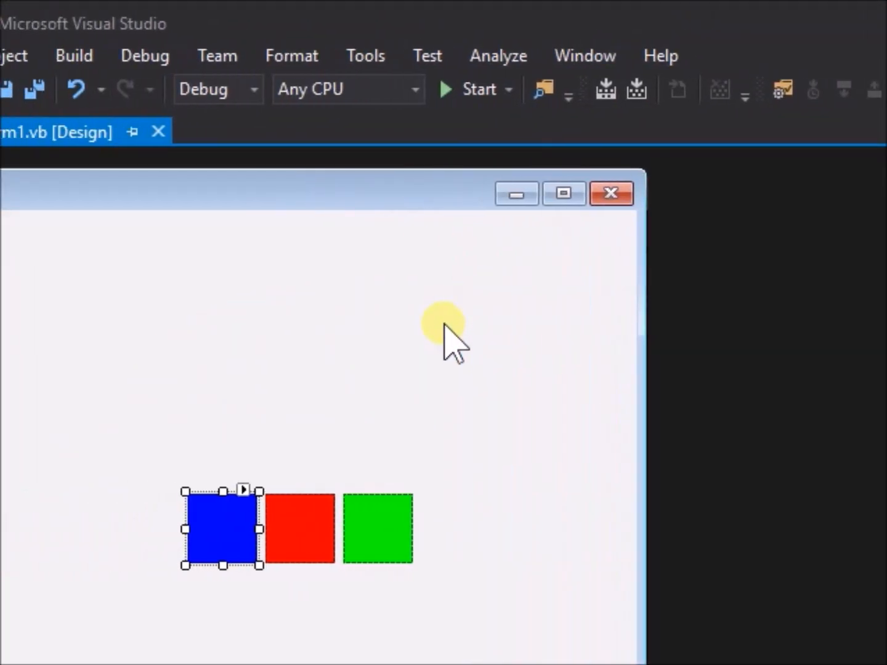
left_click(80, 132)
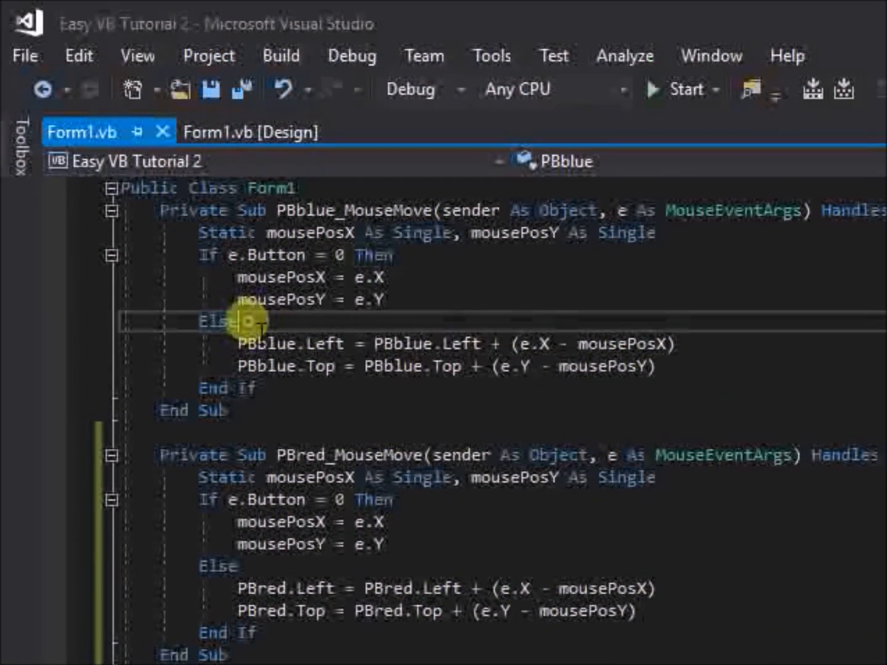
Step: Insert PBblue.BringToFront() and PBred.BringToFront() calls, starting the PBgreen one
type("PB")
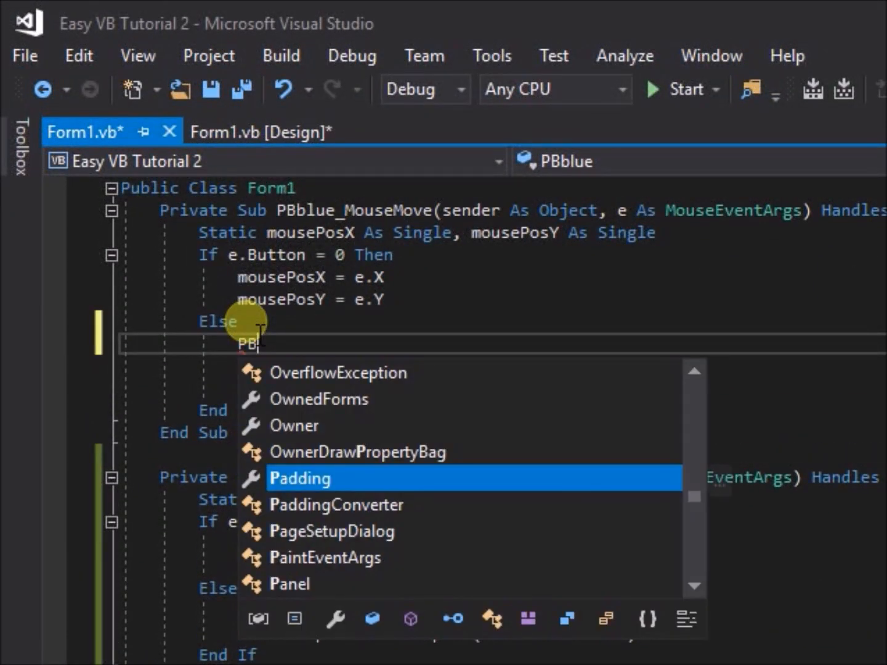
type("blue")
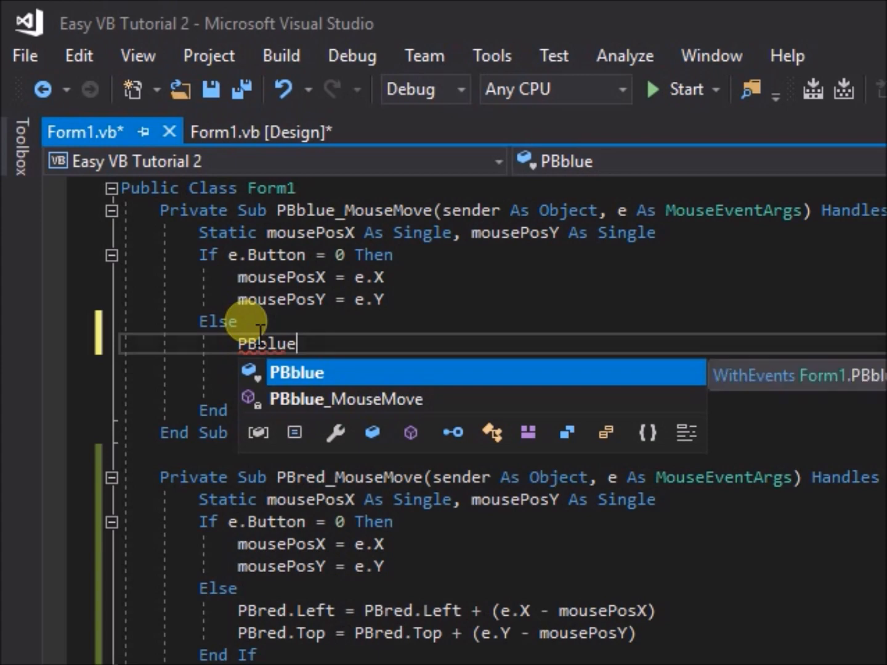
type(".Bring")
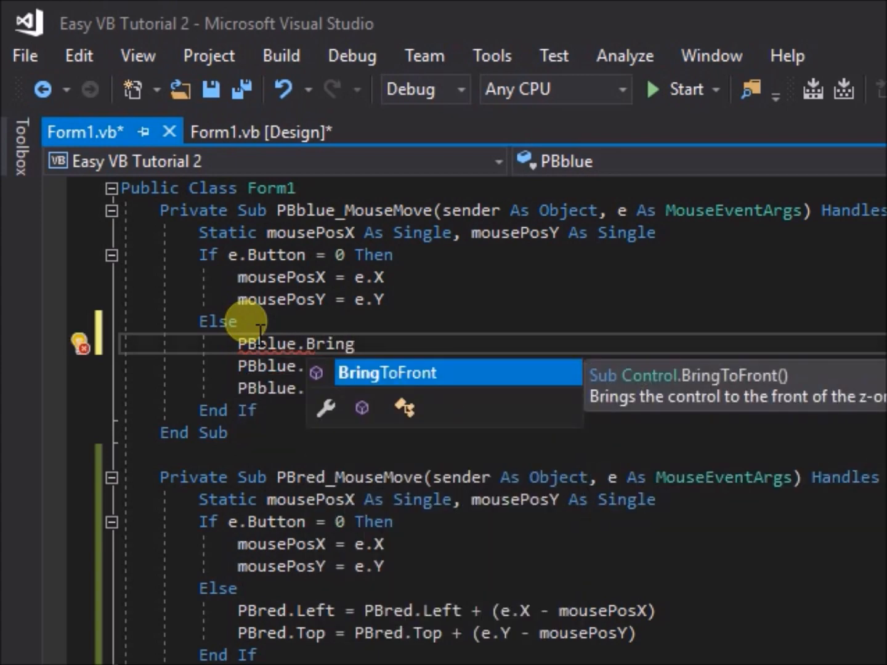
key("Tab")
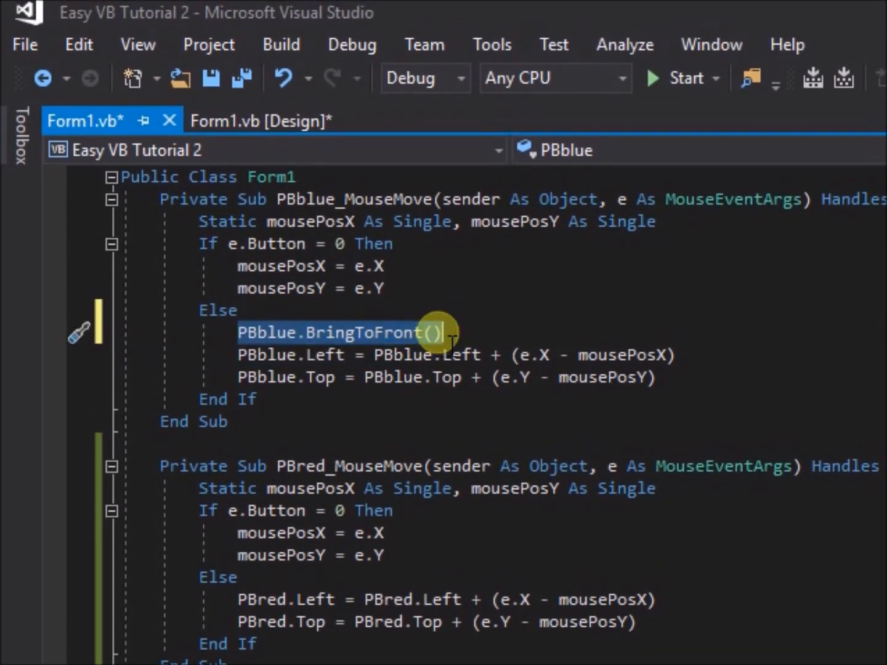
scroll("down", 3)
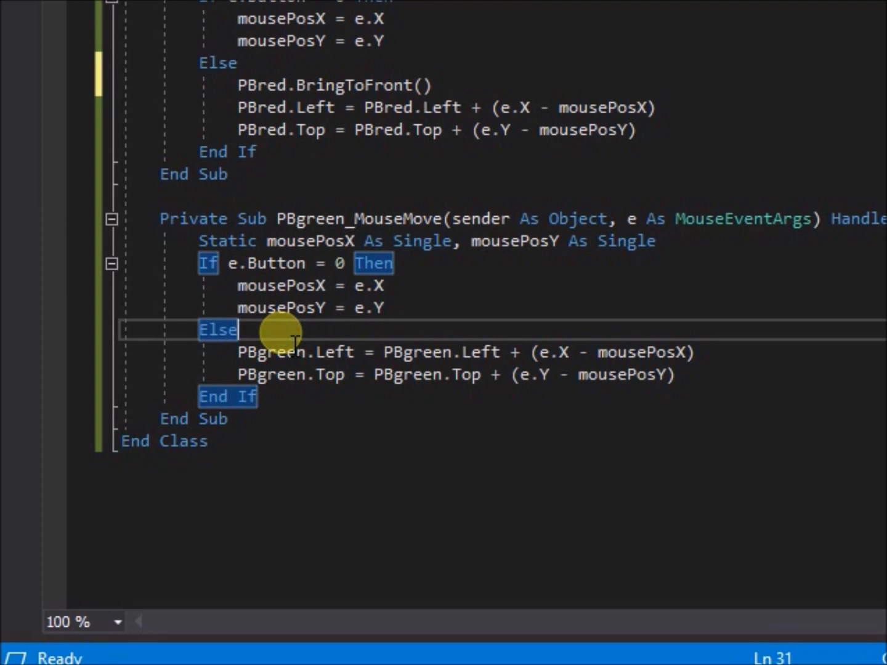
type("PBblue.BringToFront()")
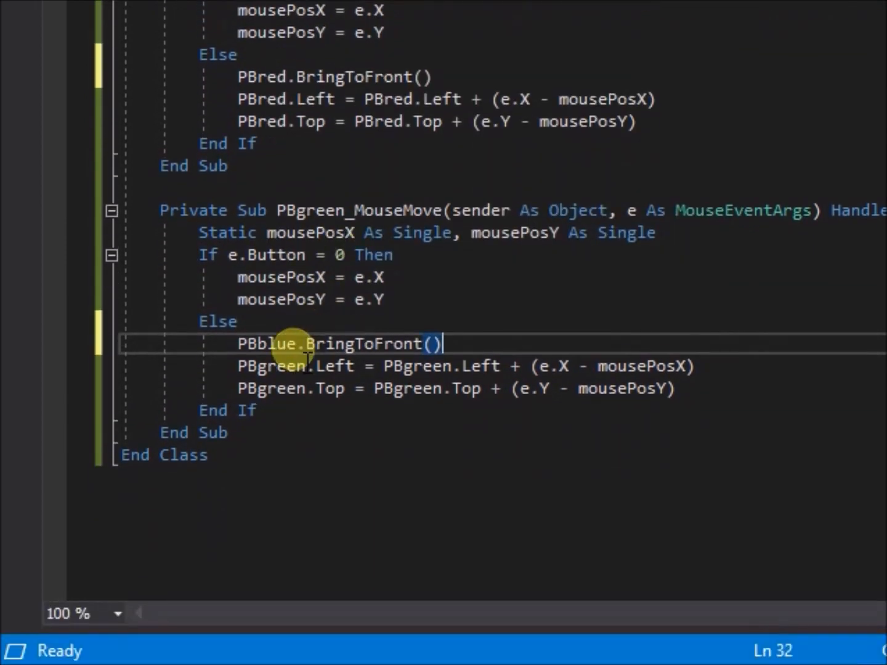
type("PBg")
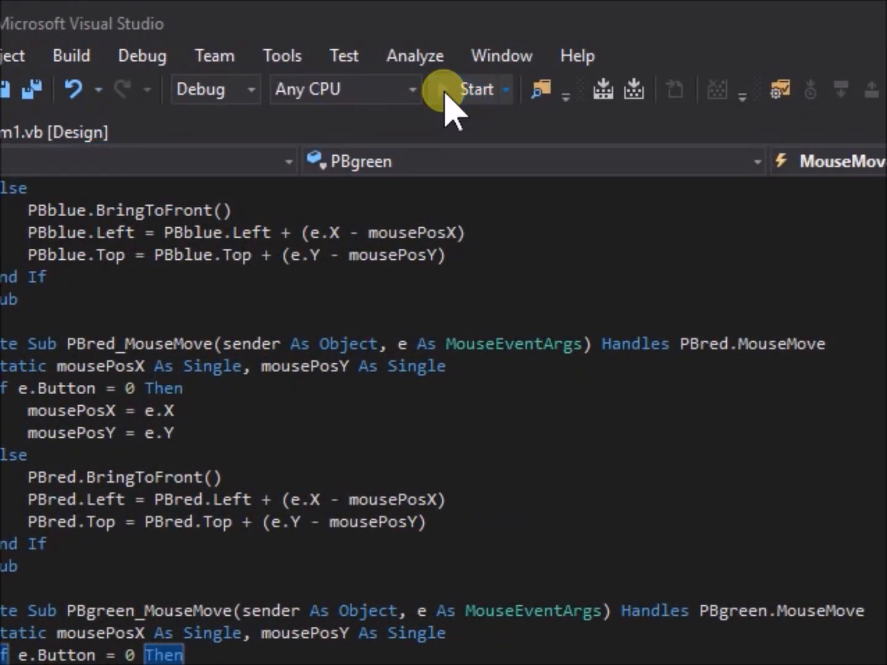
Step: Run the updated form and drag the blue box on top of the green box
left_click(476, 89)
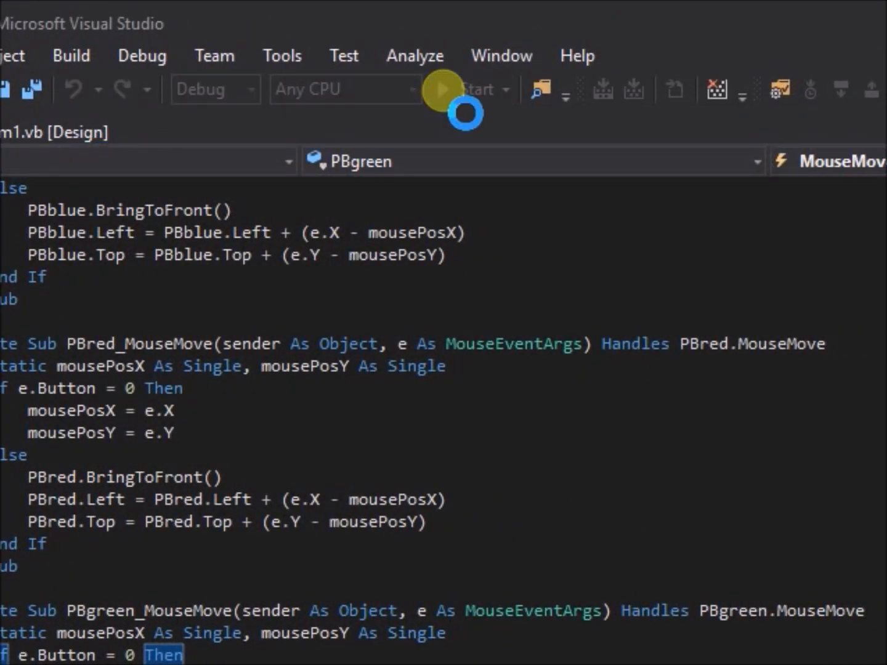
left_click(440, 89)
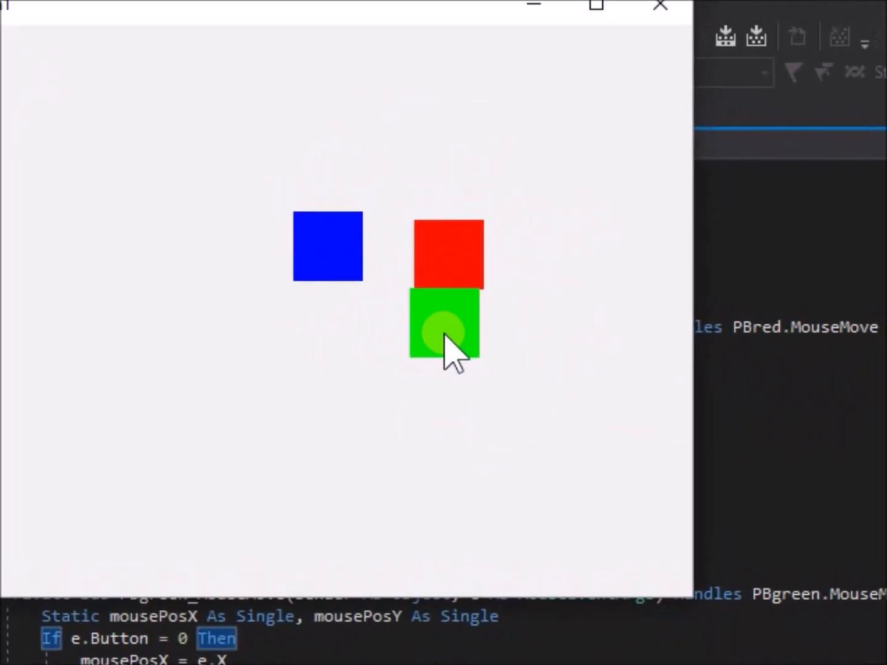
left_click_drag(327, 247, 425, 323)
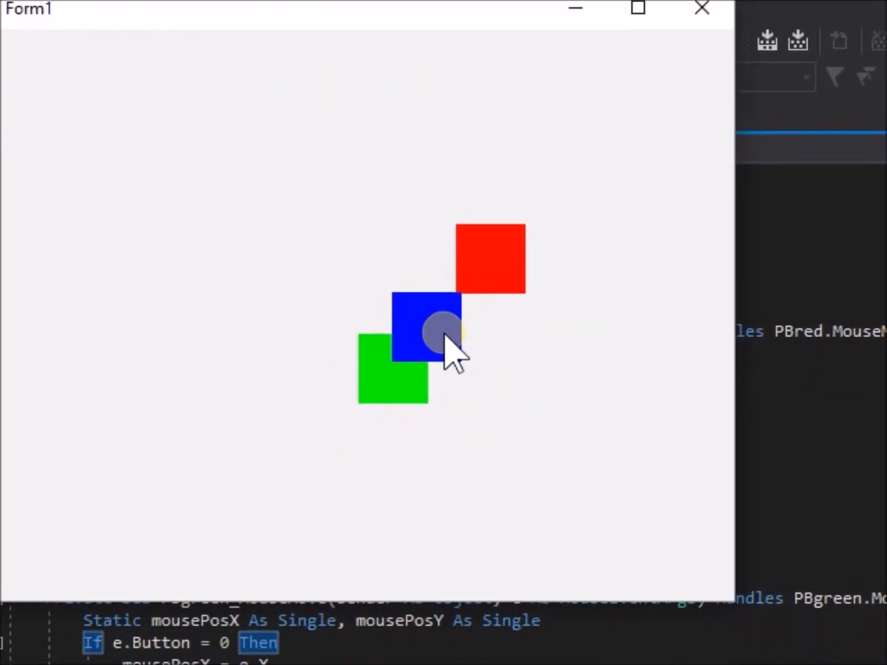